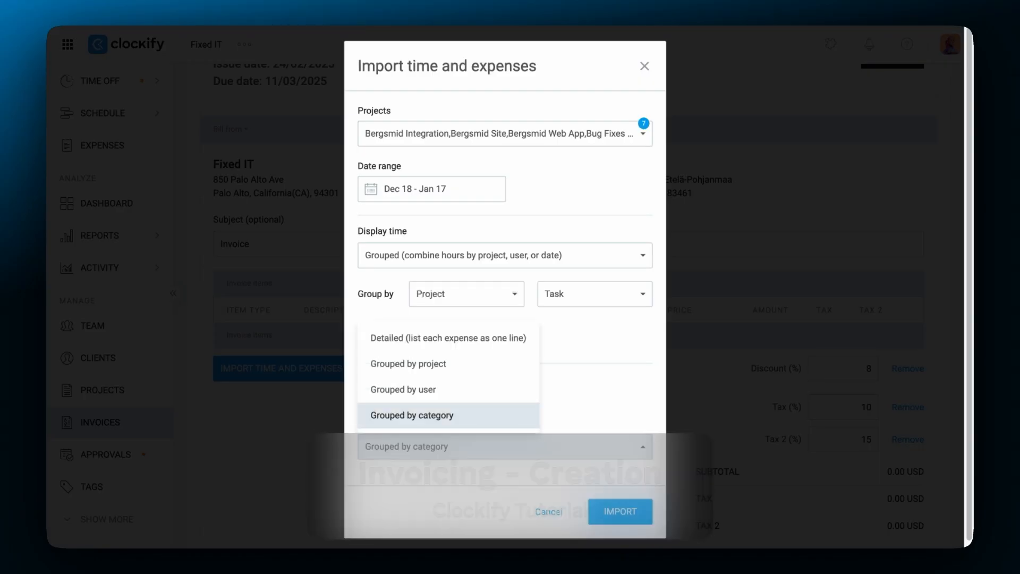
Step: Set imported expenses to display 'Grouped by category'
{"action": "left_click", "coordinate": [645, 66]}
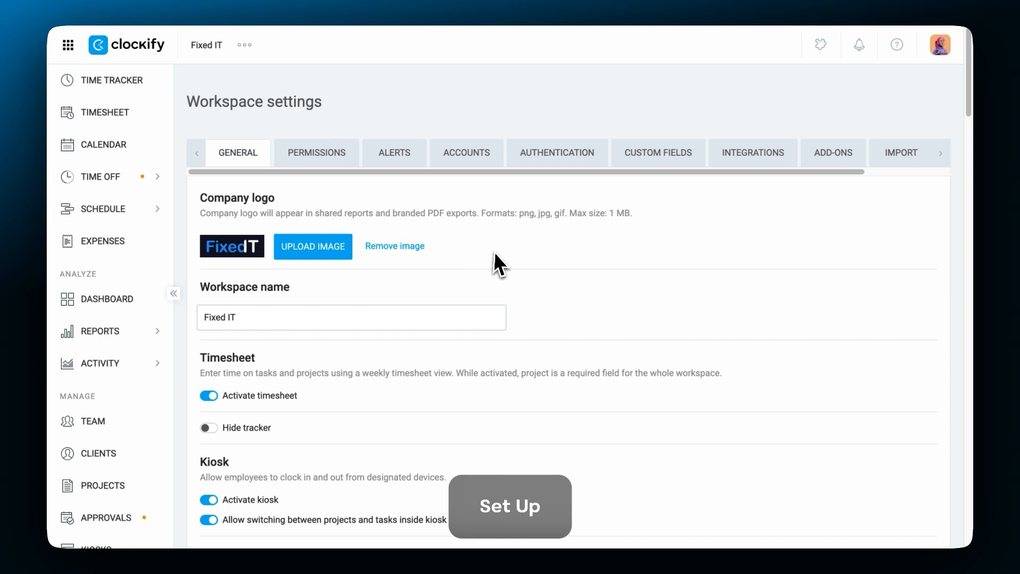
Step: Switch on Enable invoicing for the Fixed IT workspace and fill in the company address
{"action": "scroll", "scroll_direction": "down", "scroll_amount": 3}
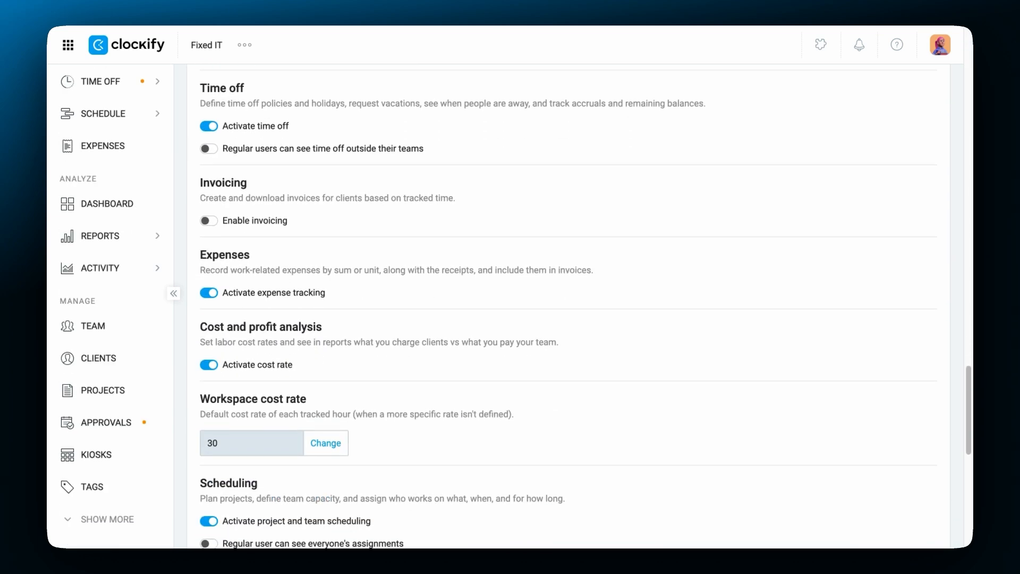
{"action": "left_click", "coordinate": [209, 221]}
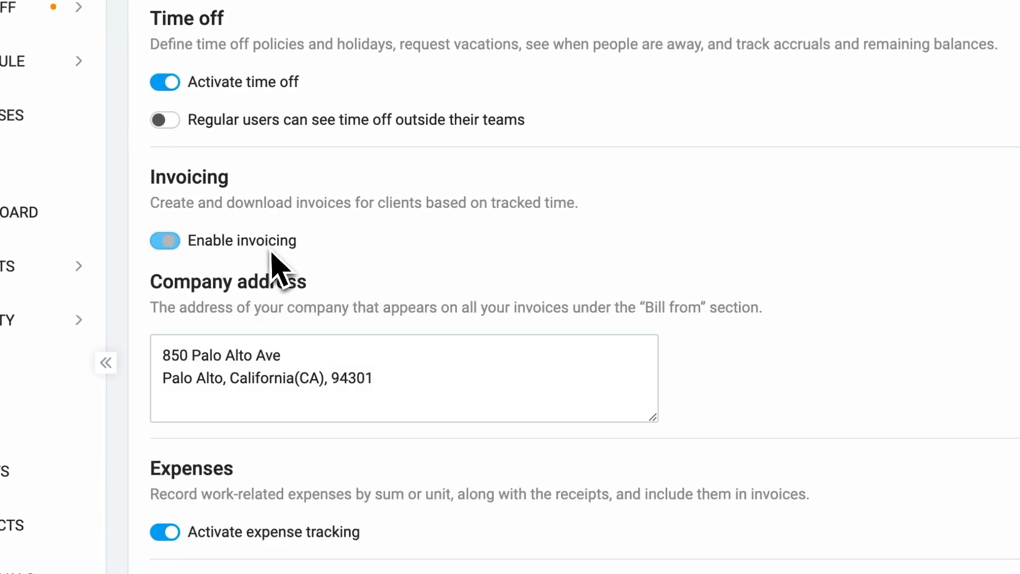
{"action": "left_click", "coordinate": [164, 240]}
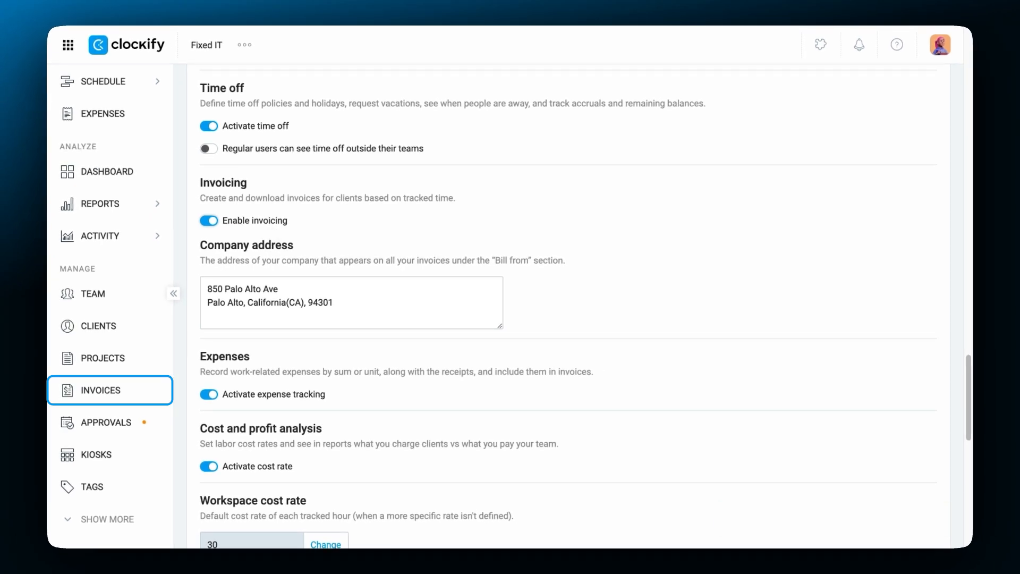
{"action": "left_click", "coordinate": [331, 303]}
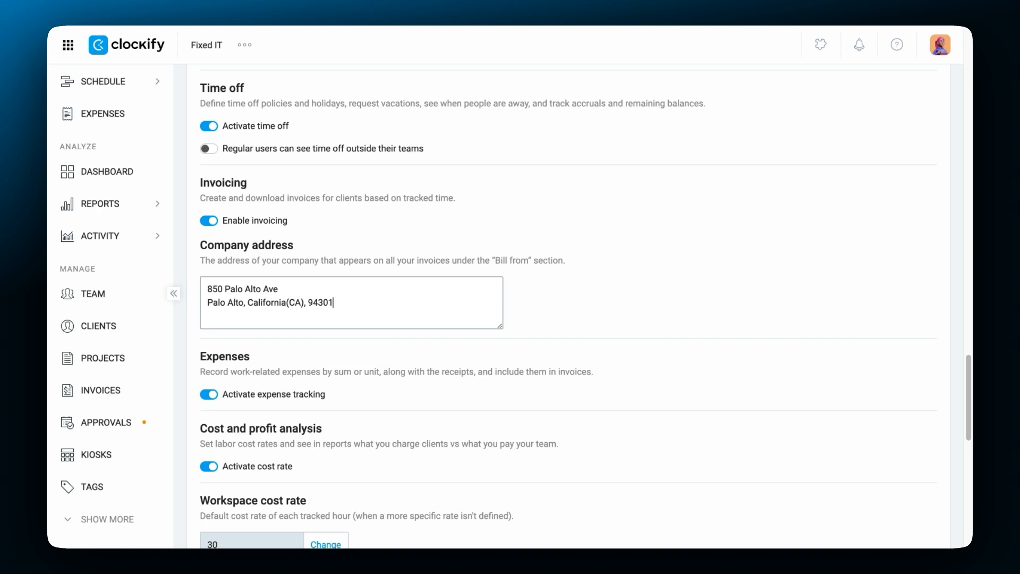
{"action": "scroll", "scroll_direction": "up", "scroll_amount": 3}
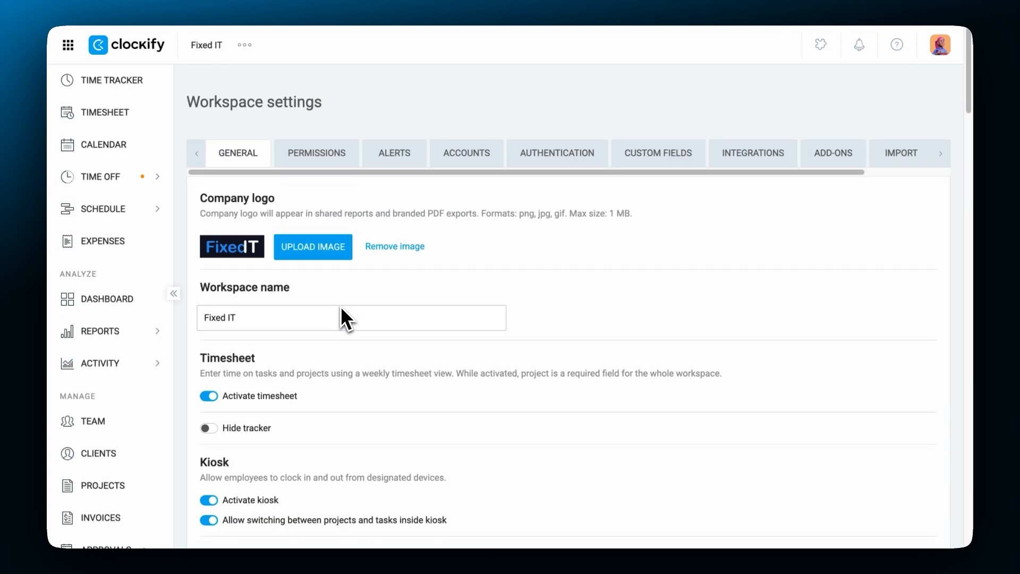
{"action": "mouse_move", "coordinate": [319, 268]}
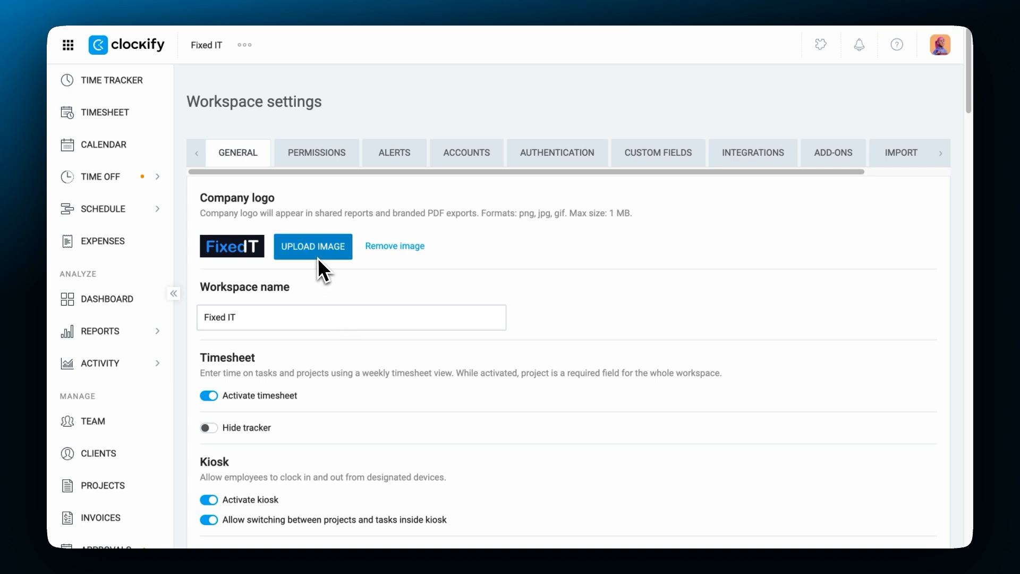
Step: Review the Permissions settings: billable hours active, billable-status changes limited to admins
{"action": "left_click", "coordinate": [100, 517]}
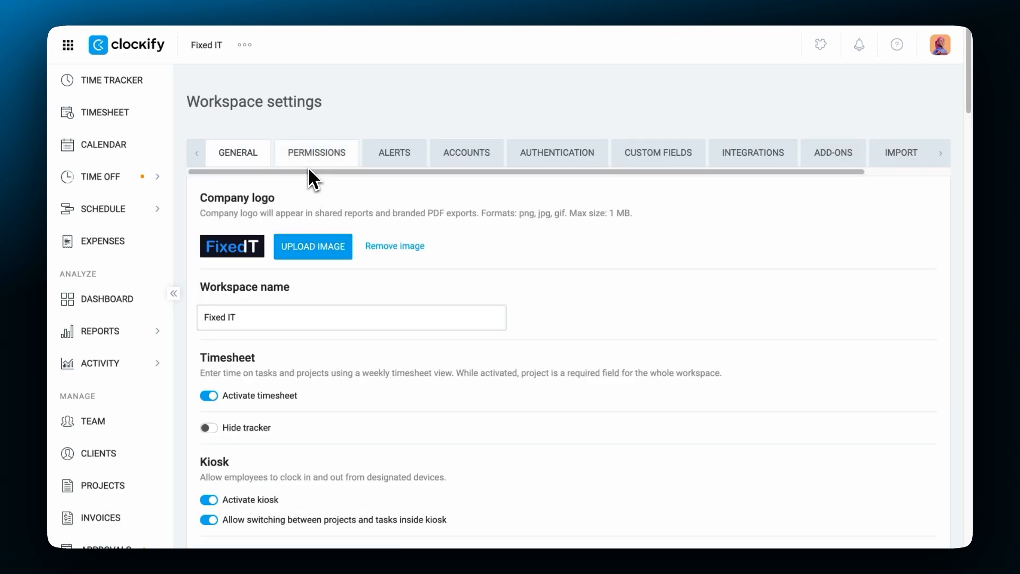
{"action": "left_click", "coordinate": [316, 153]}
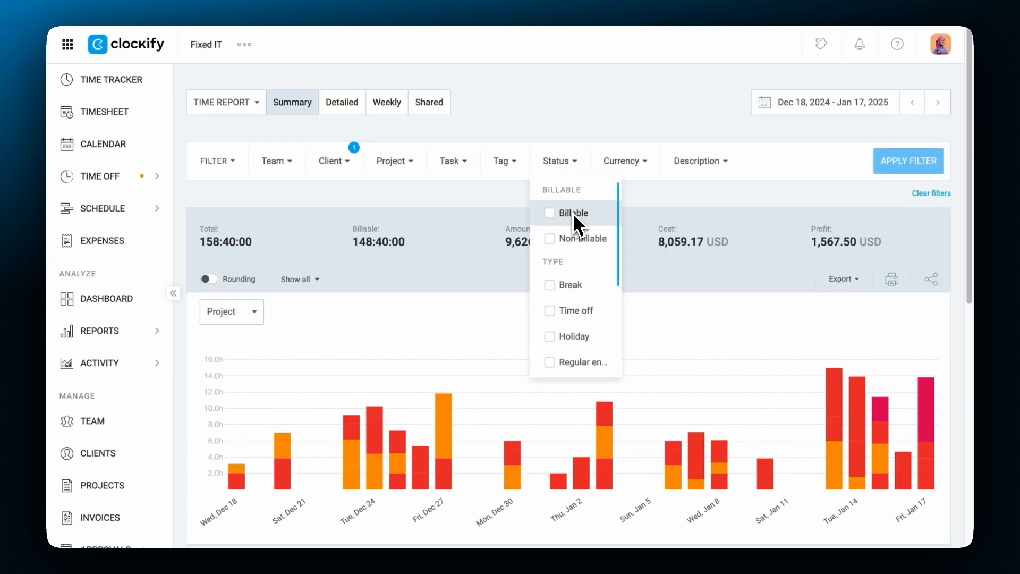
{"action": "left_click", "coordinate": [550, 213]}
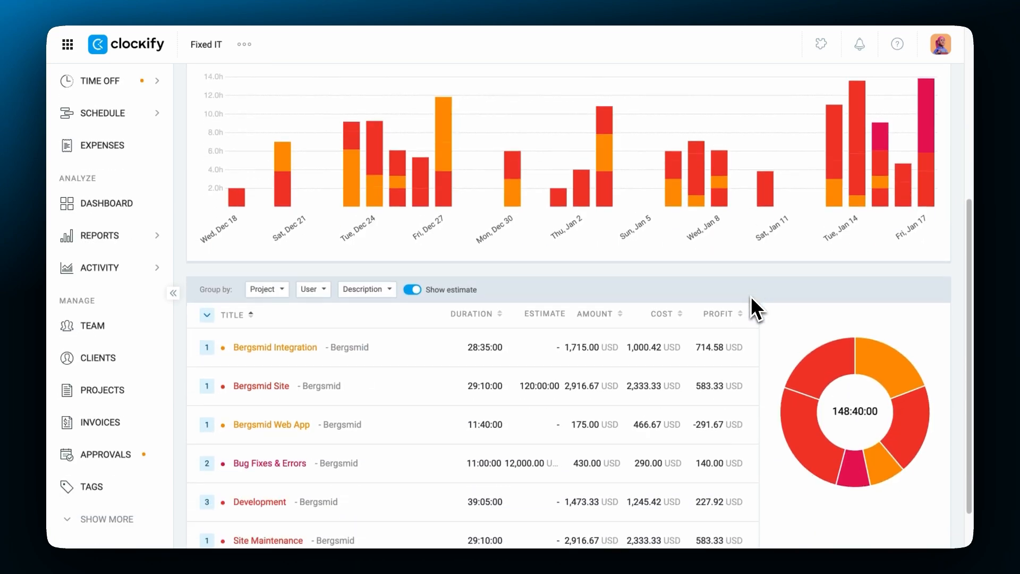
{"action": "left_click", "coordinate": [206, 347]}
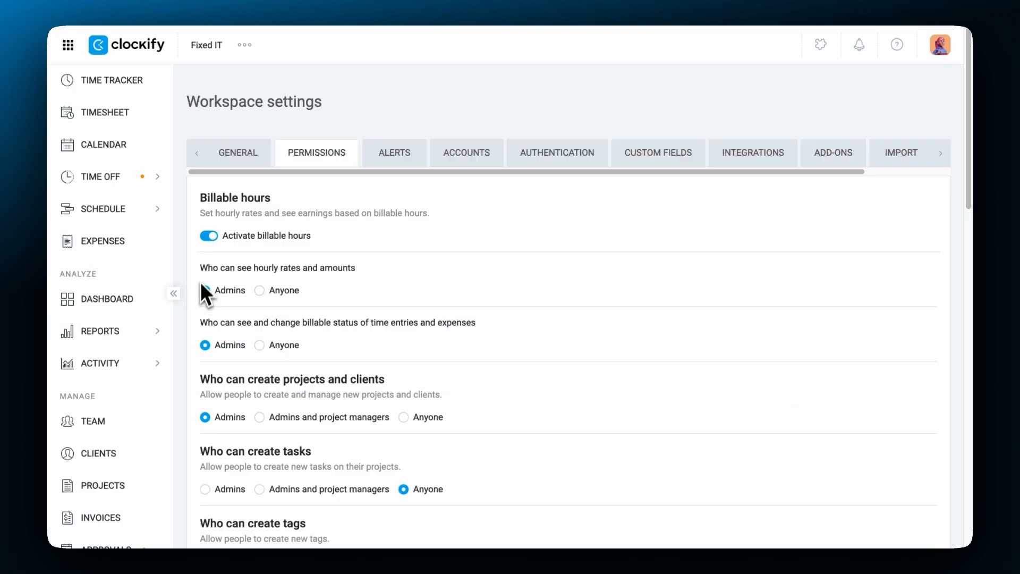
Step: Add a new client 'Bergsmid' on the Clients page and open its details for editing
{"action": "left_click", "coordinate": [97, 453]}
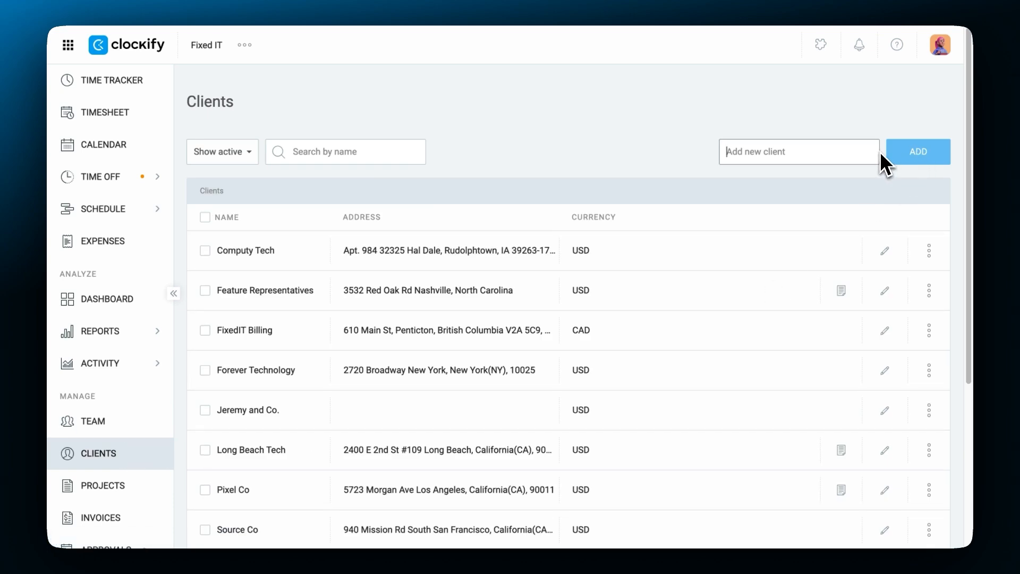
{"action": "type", "text": "Bergsmid"}
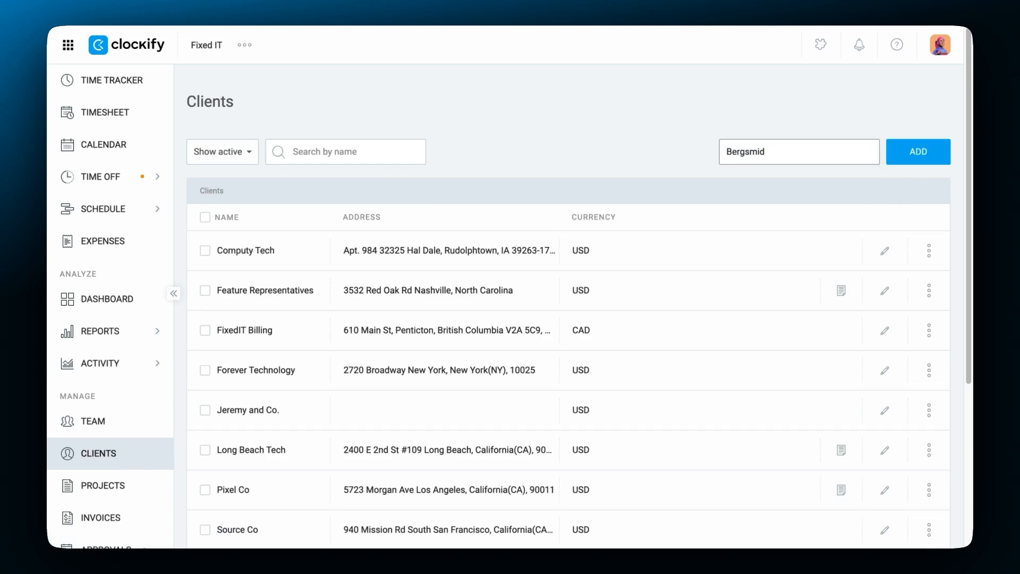
{"action": "left_click", "coordinate": [918, 152]}
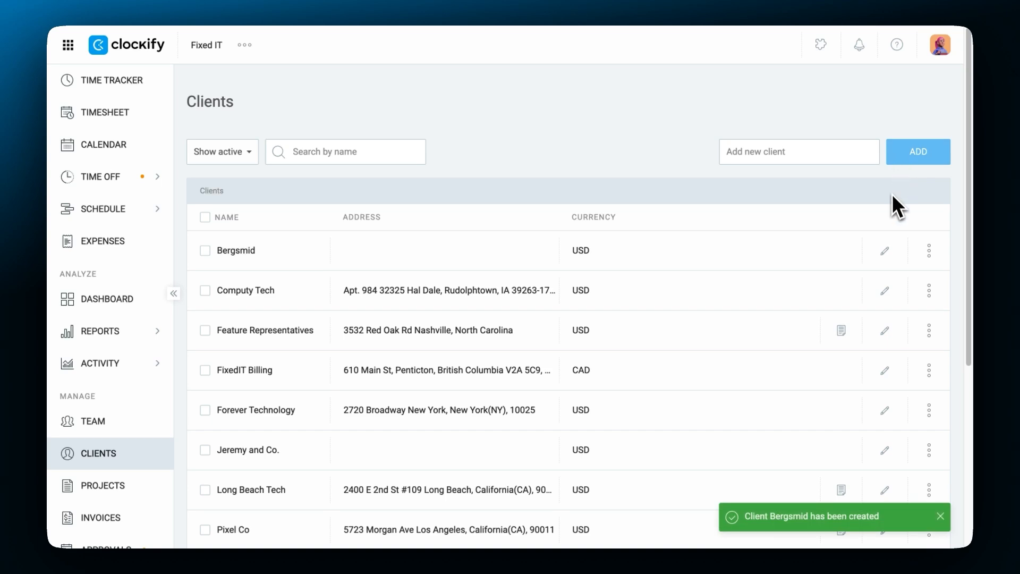
{"action": "left_click", "coordinate": [884, 250]}
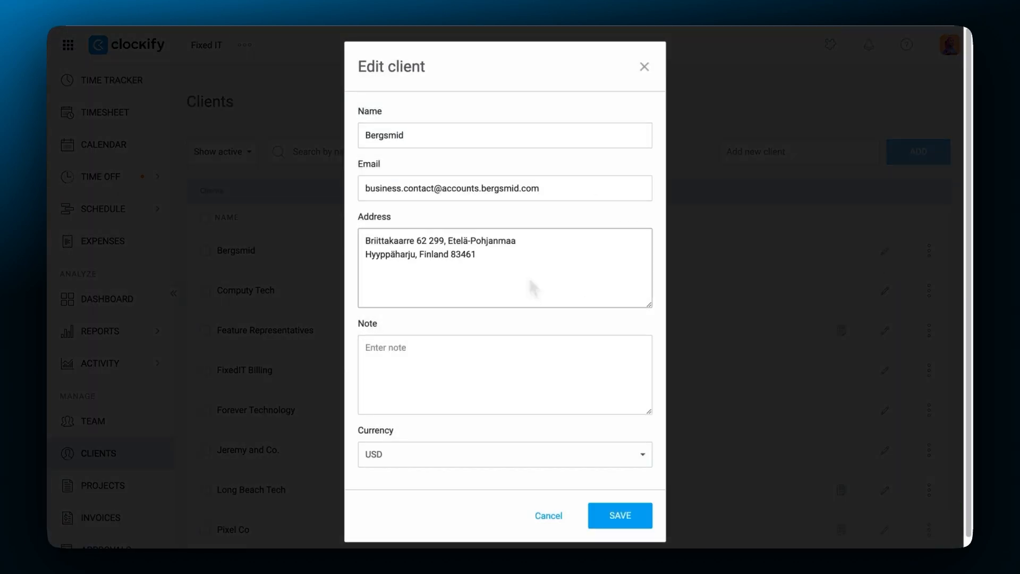
Step: Save client Bergsmid with its email, Finnish address and USD currency
{"action": "left_click", "coordinate": [505, 455]}
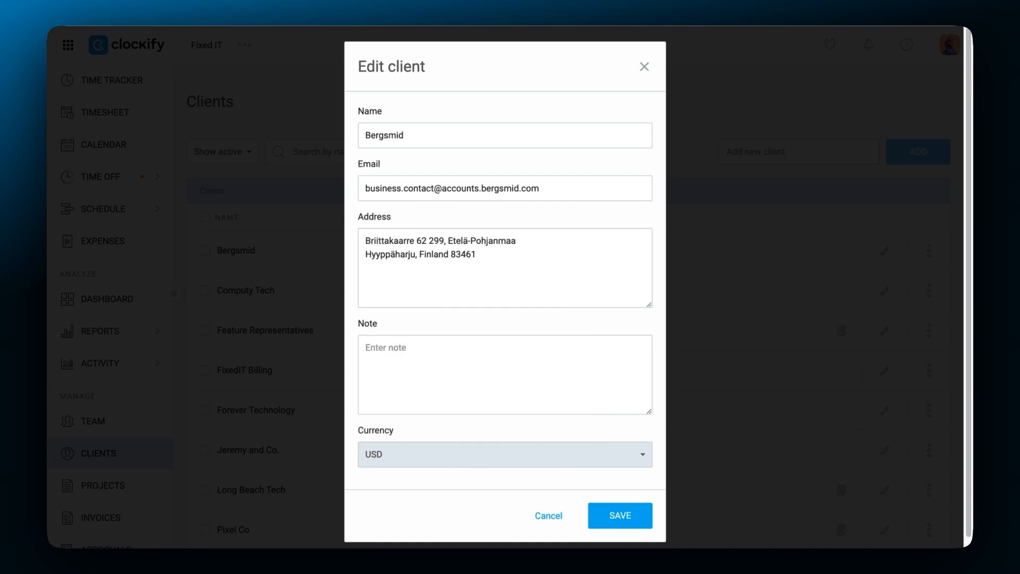
{"action": "left_click", "coordinate": [619, 516]}
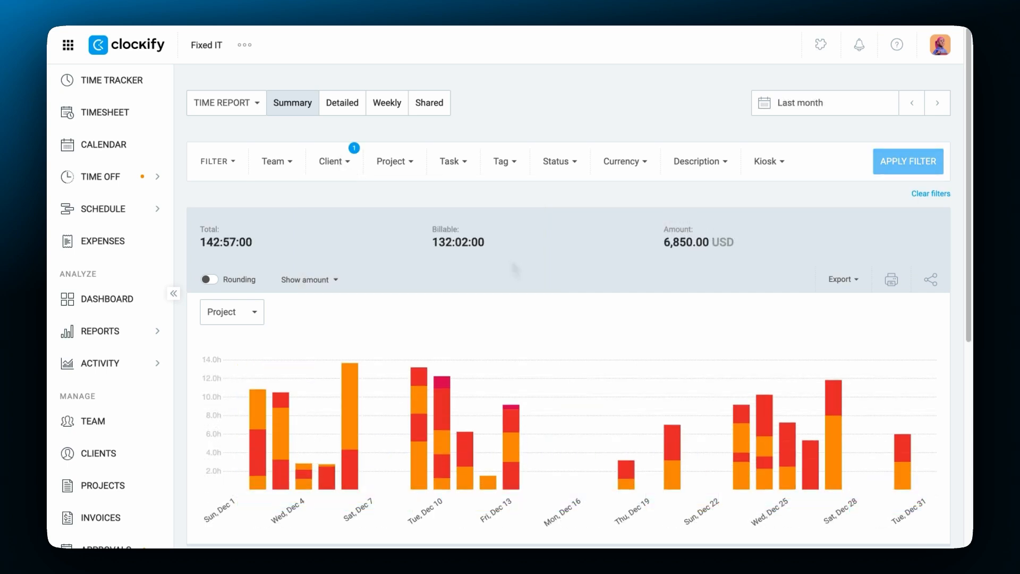
Step: Review the Time Tracker entries, then show the workspace Invoices list
{"action": "left_click", "coordinate": [111, 79]}
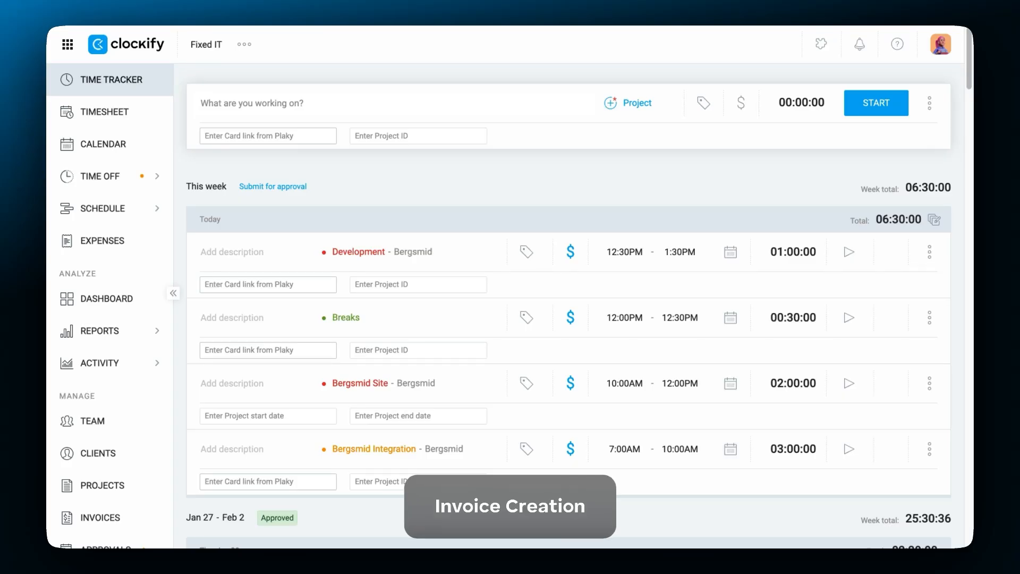
{"action": "left_click", "coordinate": [100, 517]}
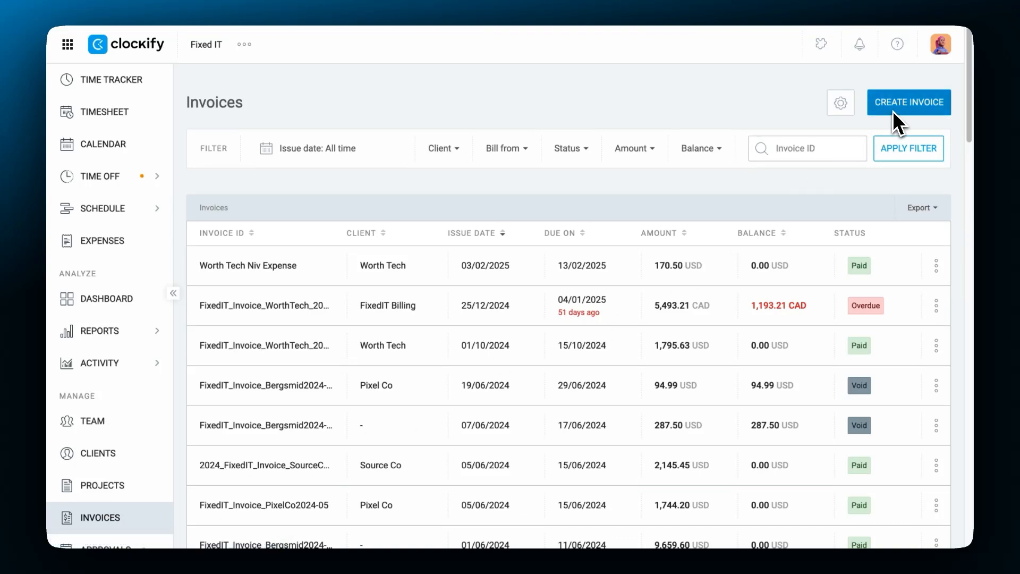
Step: Create 'Bergsmid Invoice 1' for client Bergsmid and start importing time and expenses
{"action": "left_click", "coordinate": [909, 102]}
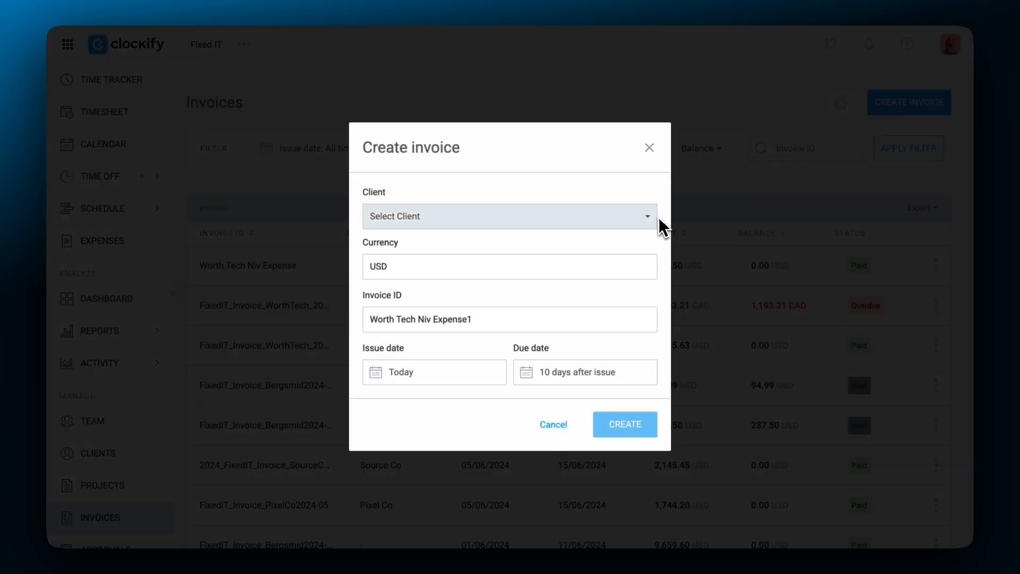
{"action": "left_click", "coordinate": [509, 216]}
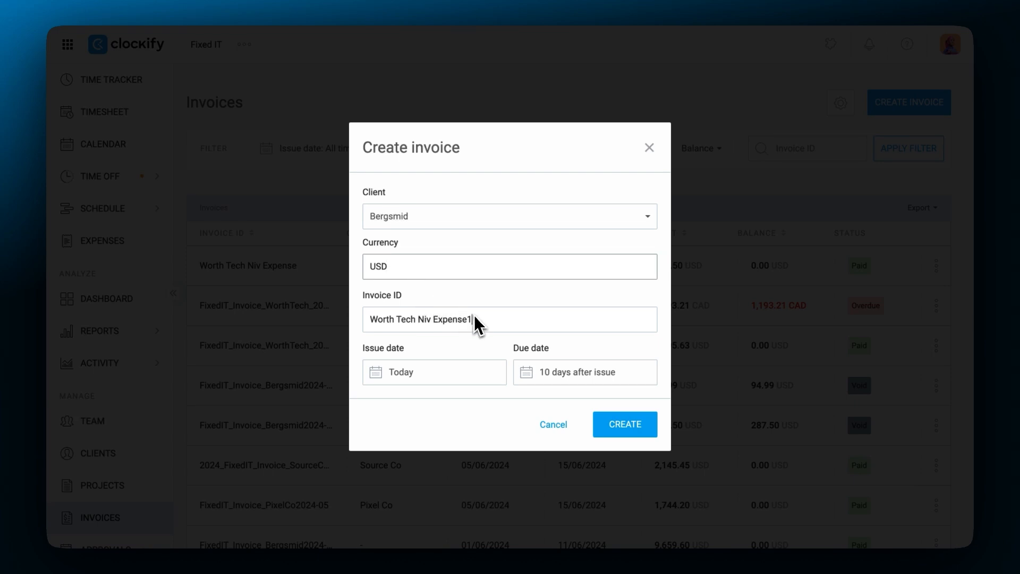
{"action": "triple_click", "coordinate": [421, 319]}
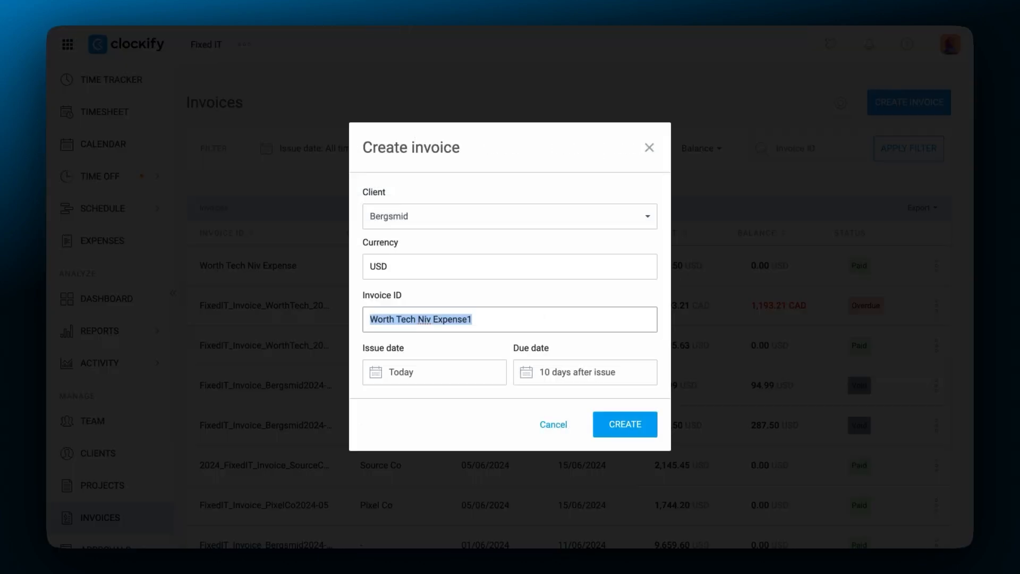
{"action": "type", "text": "Bergsmid"}
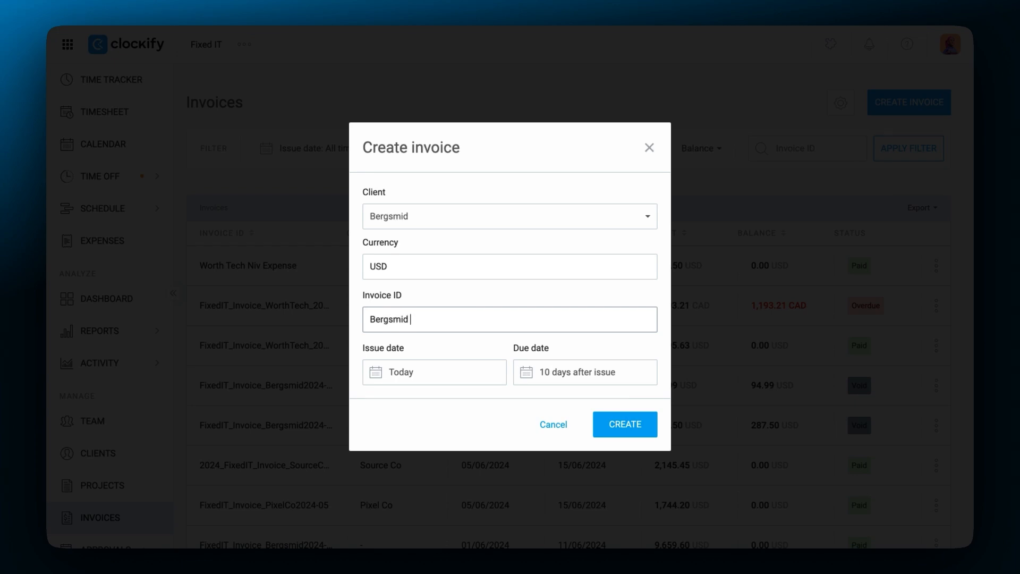
{"action": "type", "text": "Invoice 1"}
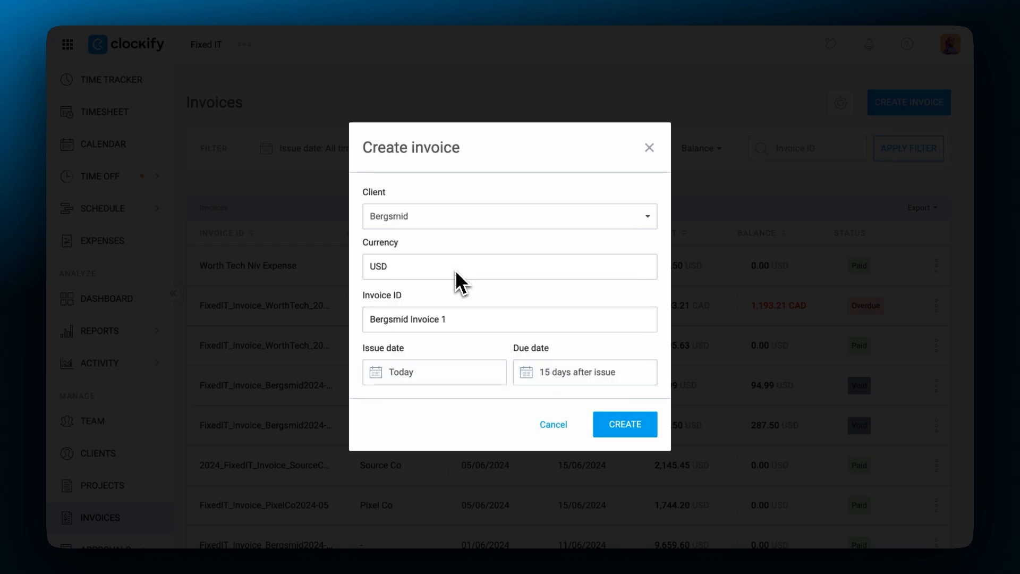
{"action": "left_click", "coordinate": [624, 424]}
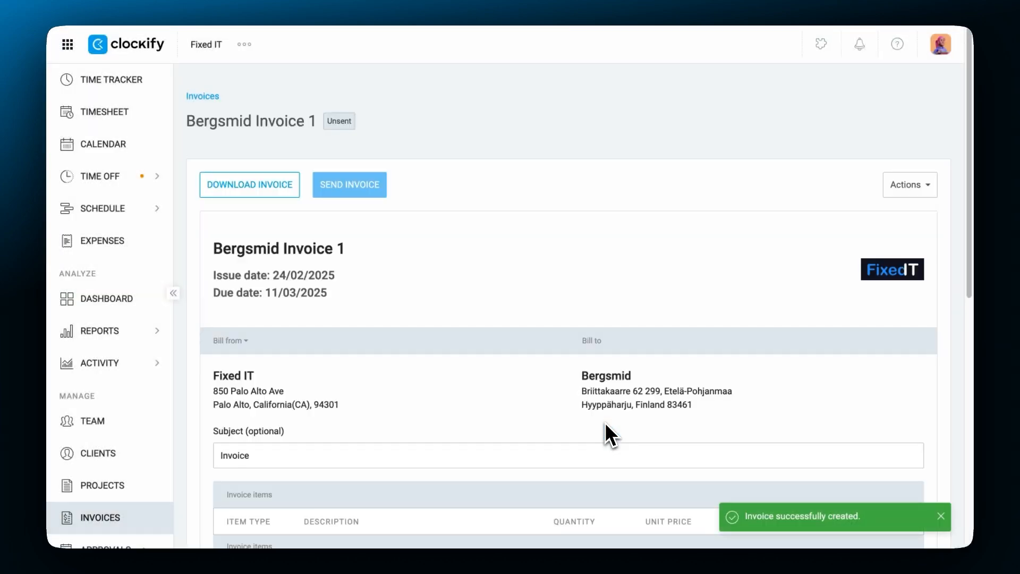
{"action": "scroll", "scroll_direction": "down", "scroll_amount": 3}
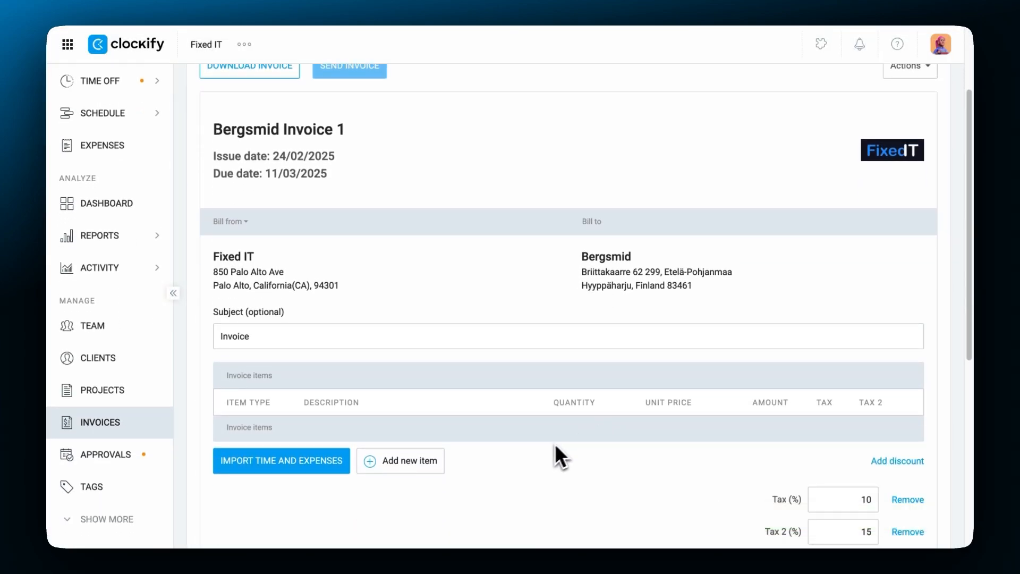
{"action": "left_click", "coordinate": [281, 460]}
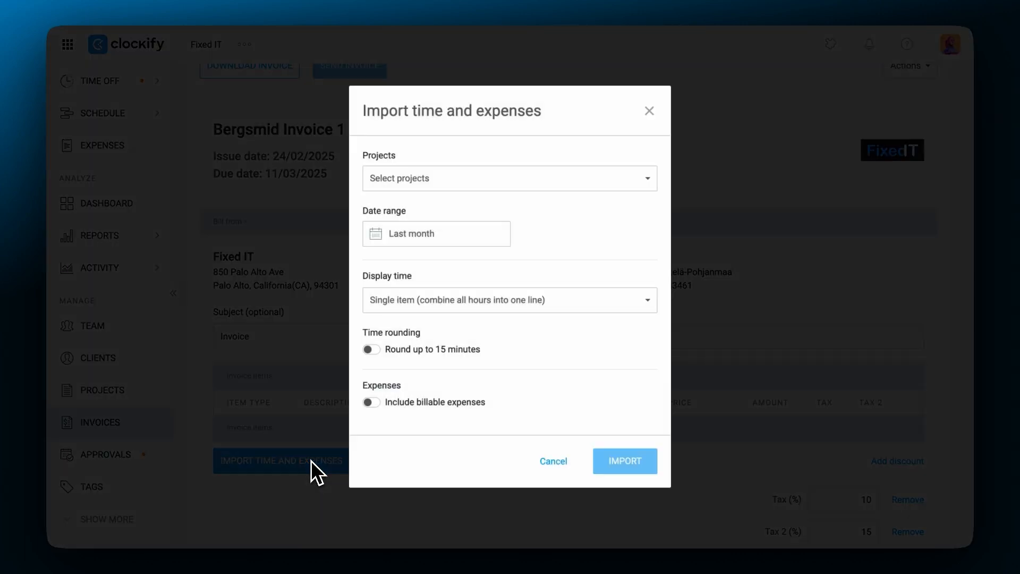
Step: Select all seven projects and the Dec 18 – Jan 17 date range for the import
{"action": "left_click", "coordinate": [509, 178]}
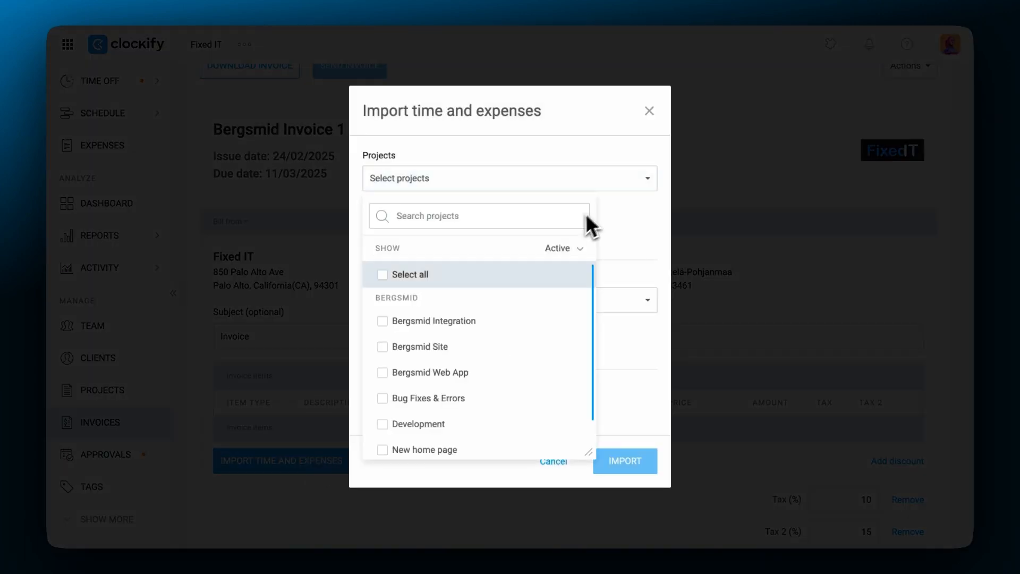
{"action": "left_click", "coordinate": [409, 274]}
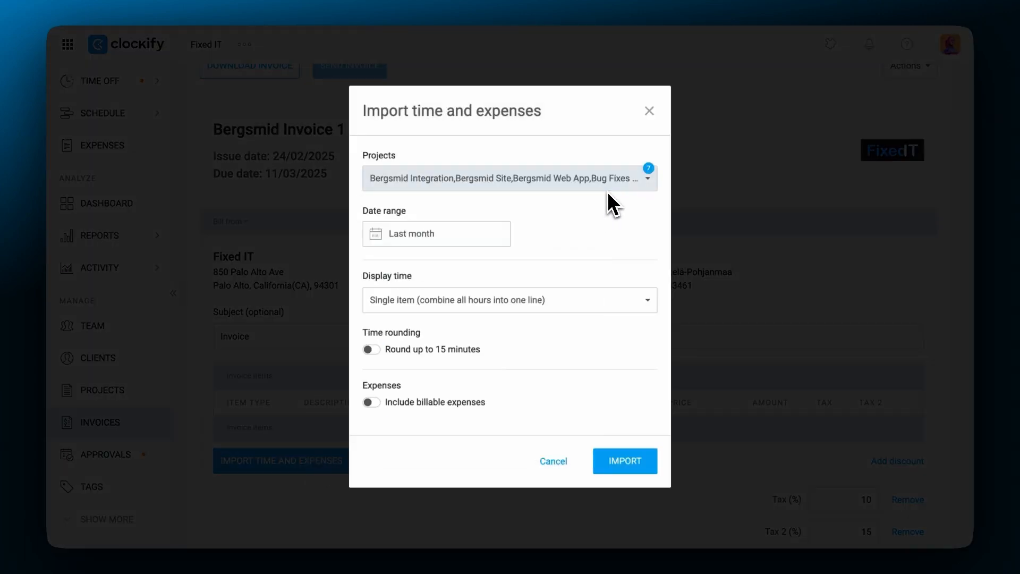
{"action": "left_click", "coordinate": [436, 234]}
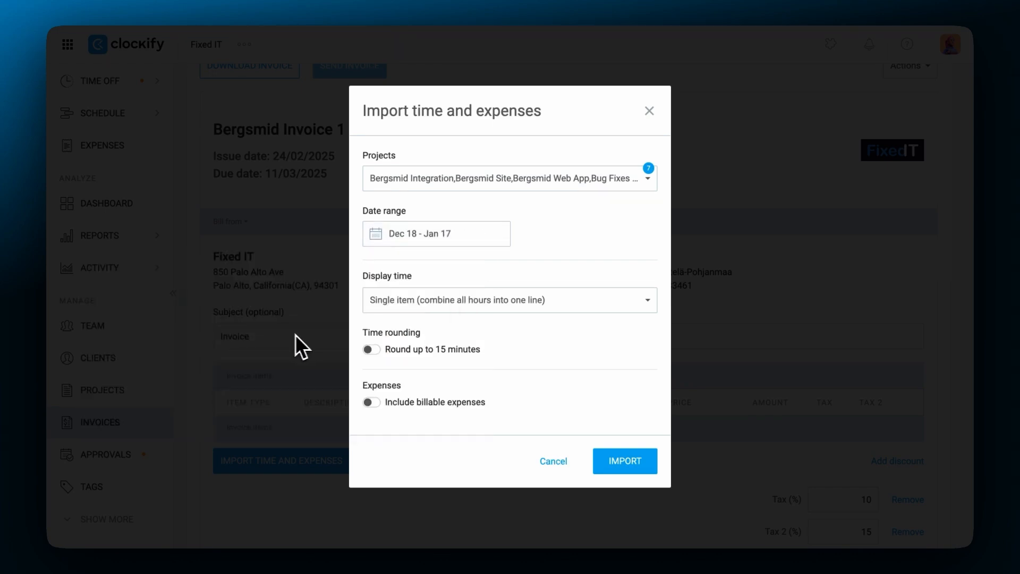
Step: Display time grouped by Project then Task, with 15-minute rounding left off
{"action": "left_click", "coordinate": [624, 461]}
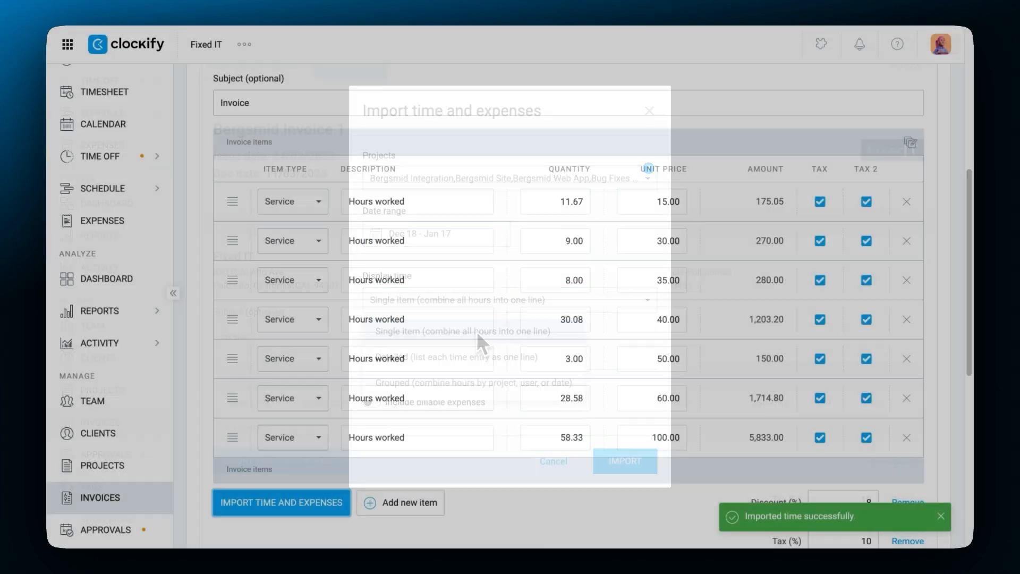
{"action": "left_click", "coordinate": [510, 299]}
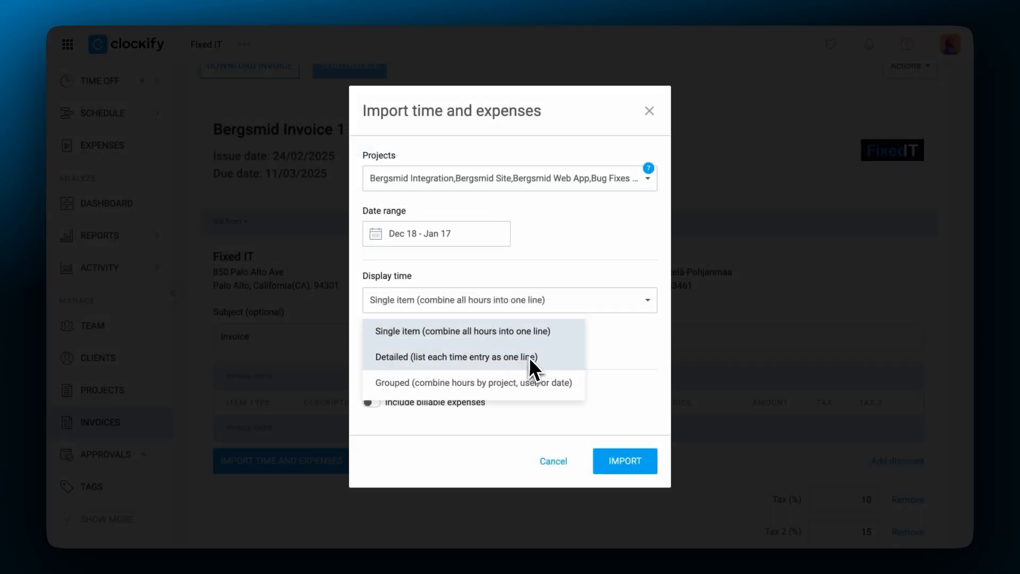
{"action": "mouse_move", "coordinate": [534, 384]}
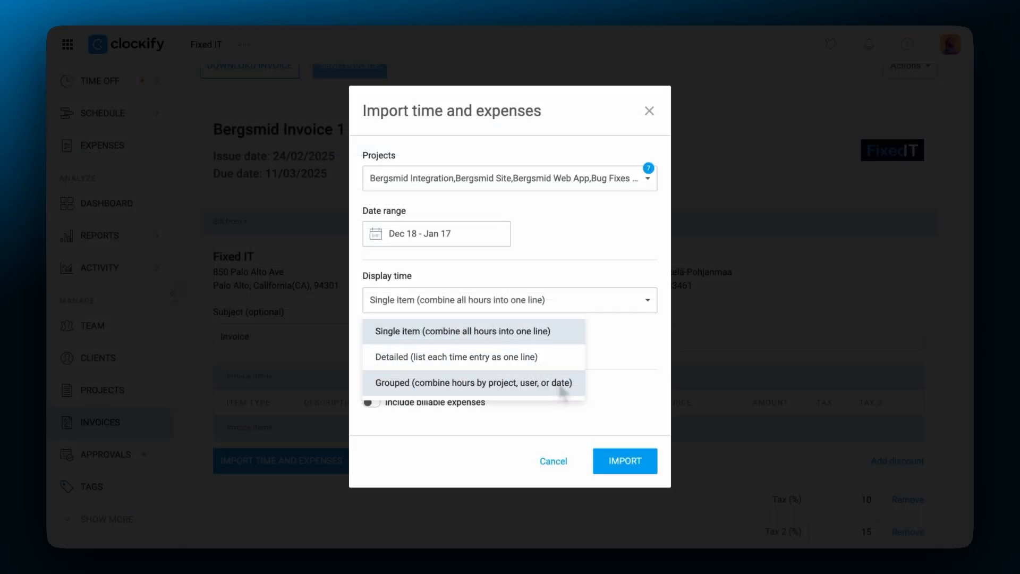
{"action": "left_click", "coordinate": [457, 357]}
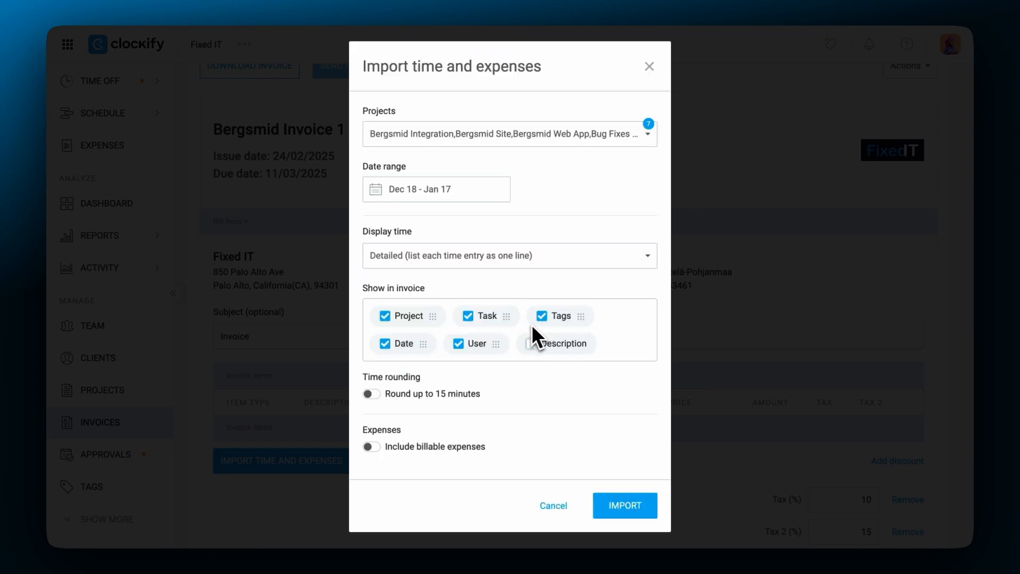
{"action": "left_click", "coordinate": [530, 344]}
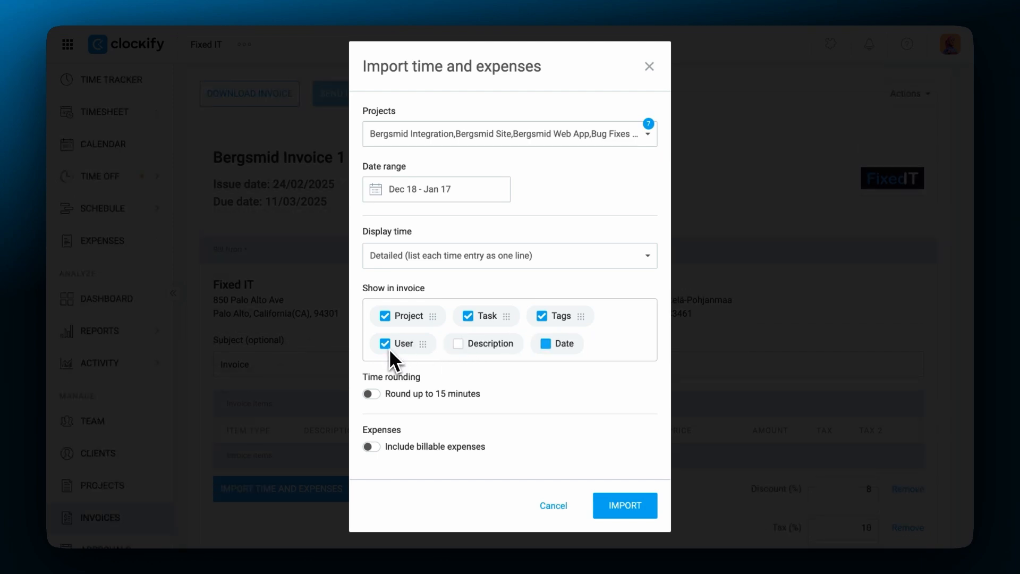
{"action": "left_click", "coordinate": [624, 506]}
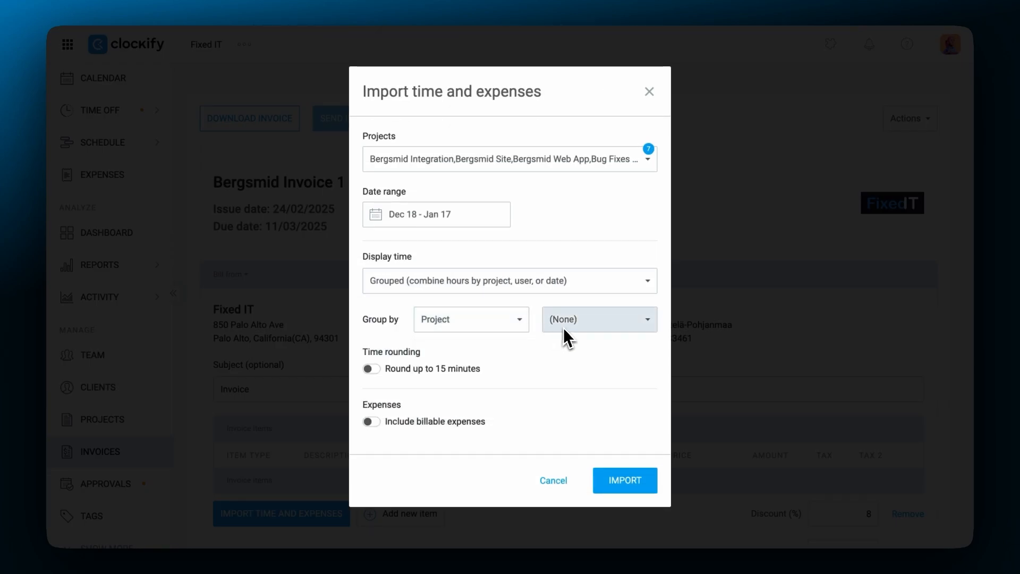
{"action": "left_click", "coordinate": [597, 319]}
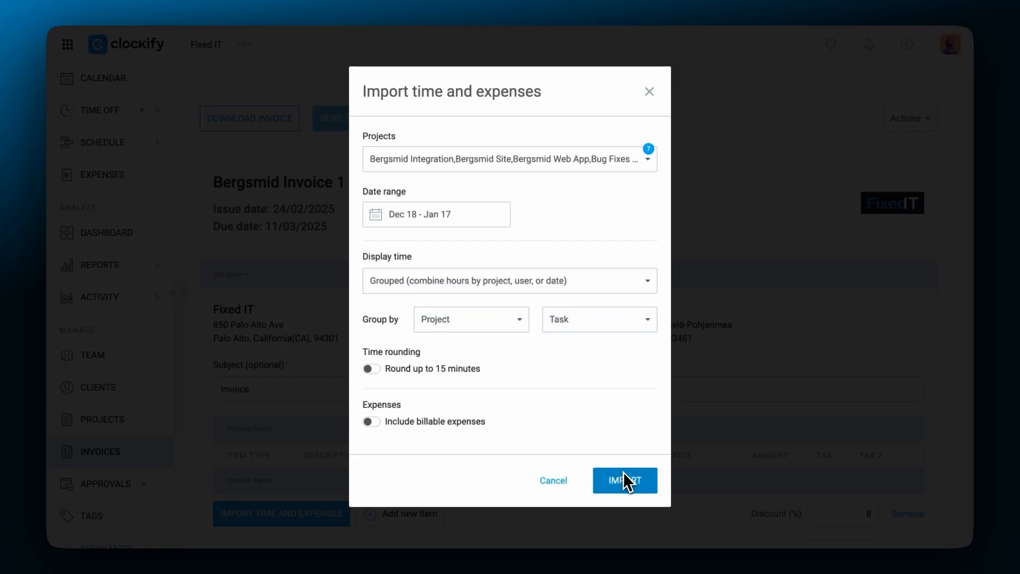
{"action": "left_click", "coordinate": [624, 481]}
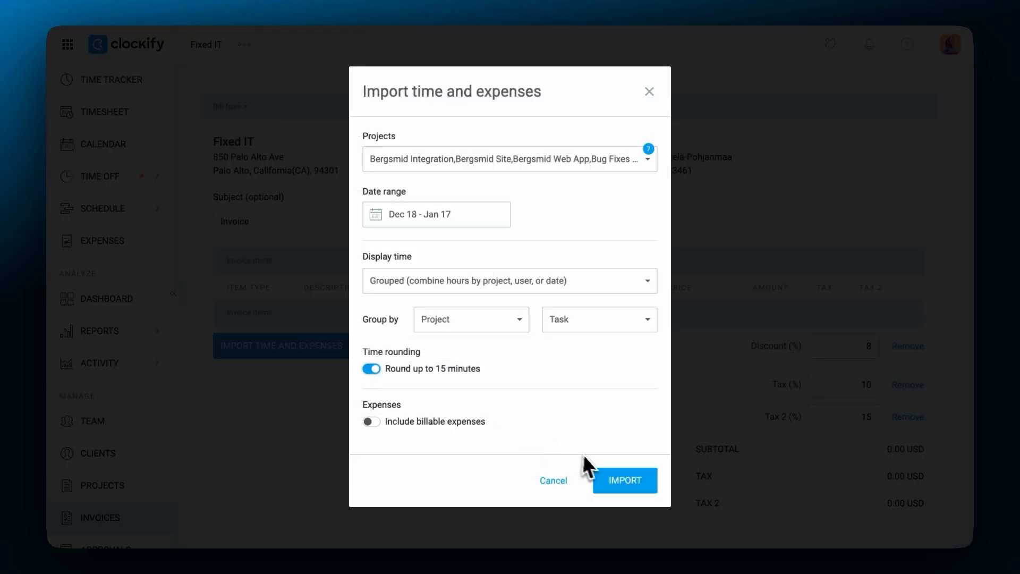
{"action": "left_click", "coordinate": [623, 480]}
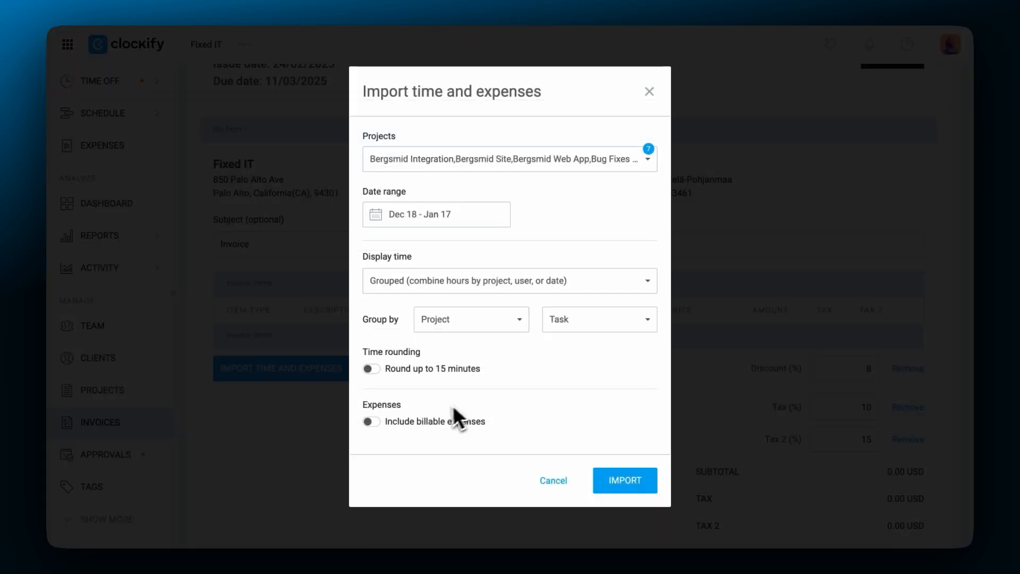
Step: Import time plus billable expenses grouped by category into the invoice
{"action": "left_click", "coordinate": [371, 421]}
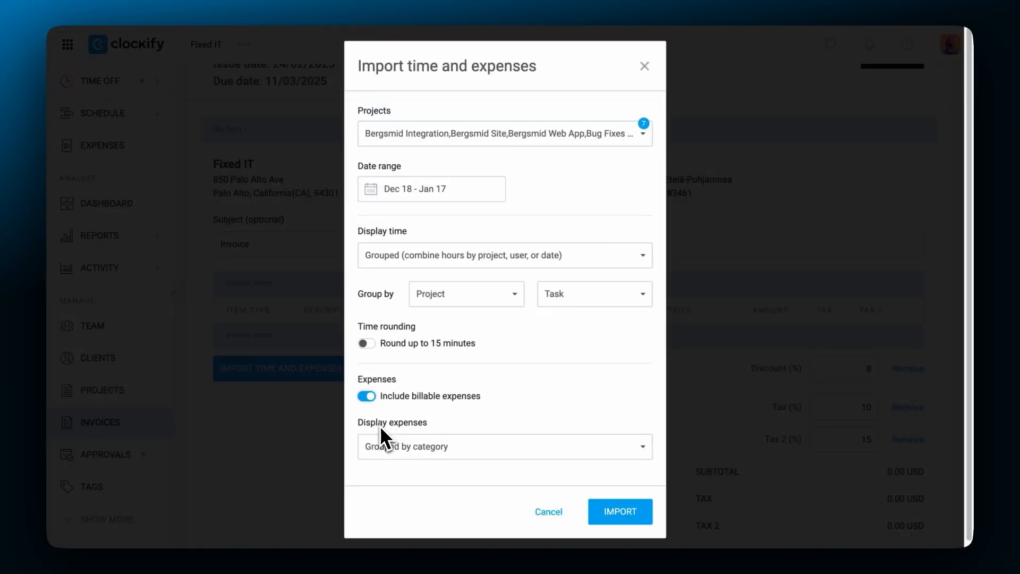
{"action": "left_click", "coordinate": [504, 446]}
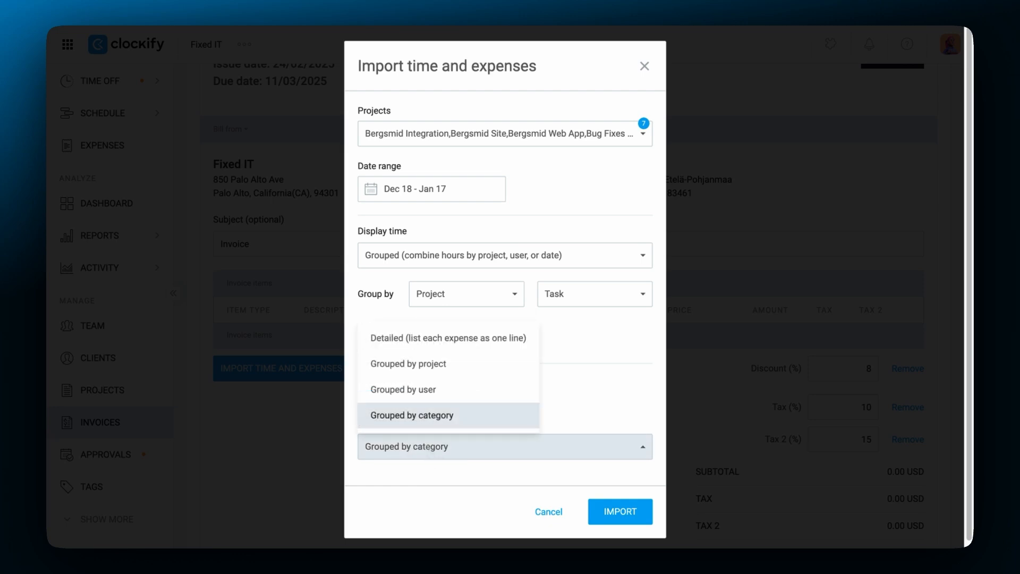
{"action": "left_click", "coordinate": [412, 414]}
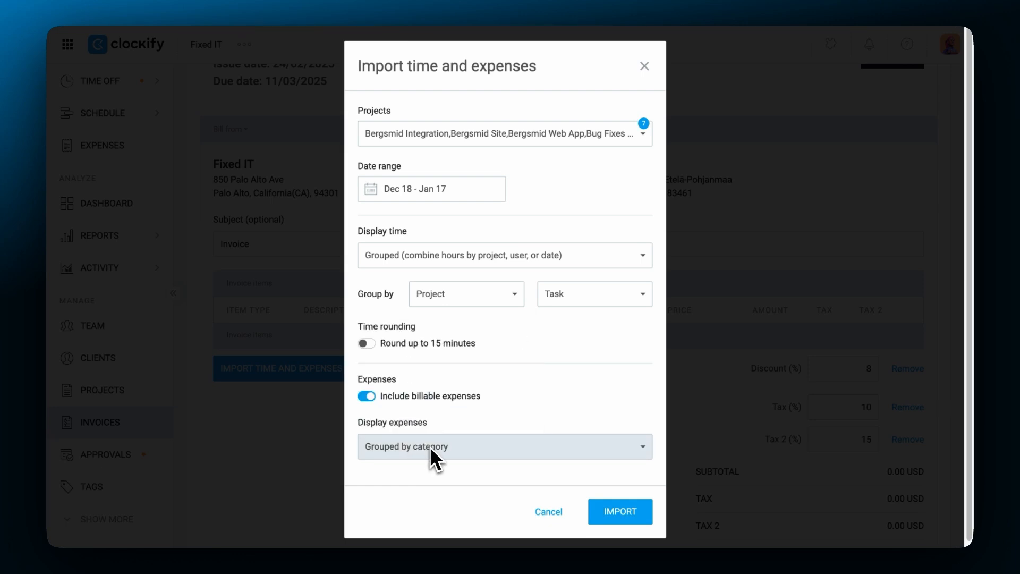
{"action": "left_click", "coordinate": [619, 512]}
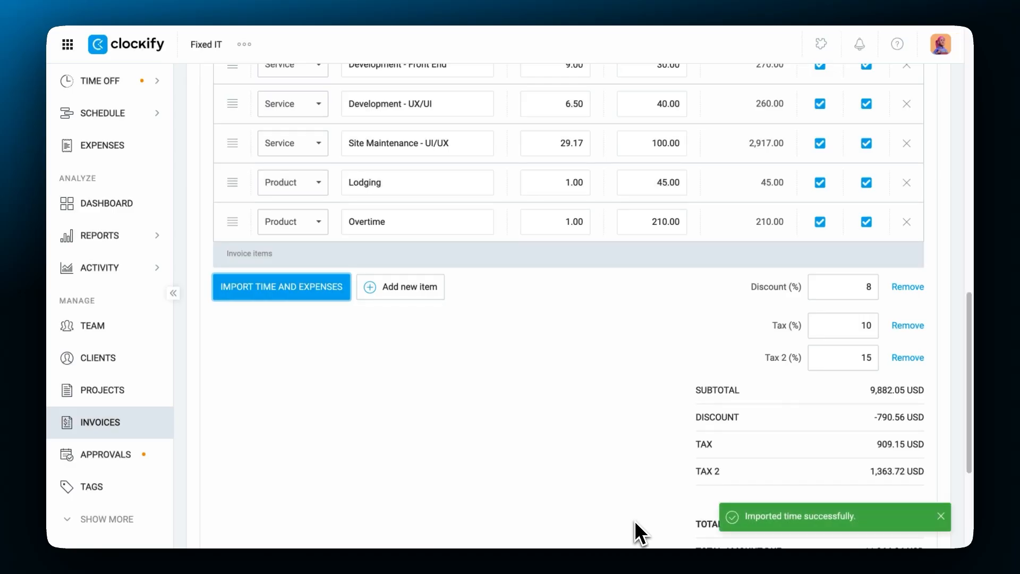
{"action": "scroll", "scroll_direction": "up", "scroll_amount": 3}
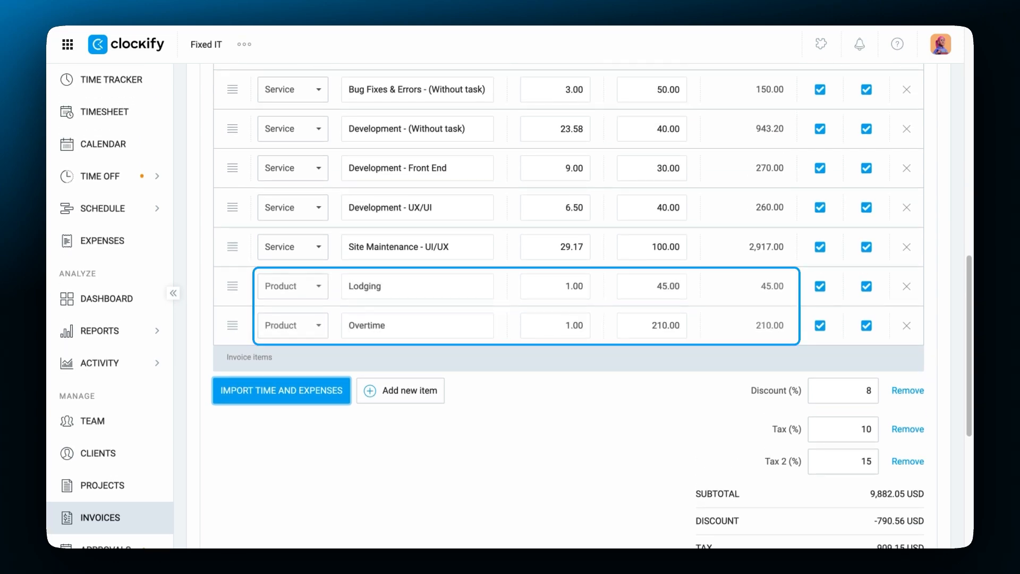
Step: Reopen the import and set expenses to Detailed display without the date
{"action": "left_click", "coordinate": [281, 391]}
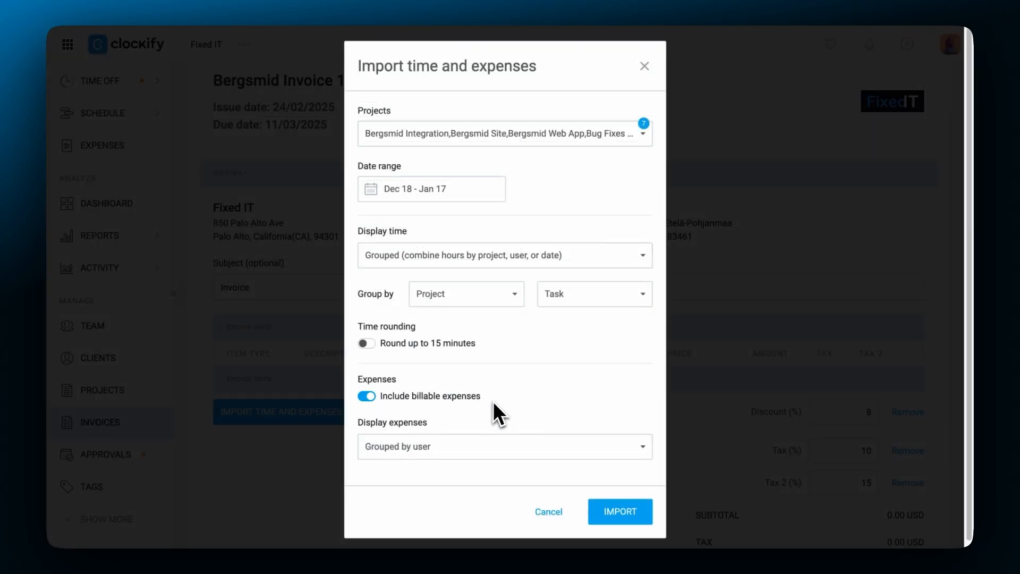
{"action": "left_click", "coordinate": [505, 447]}
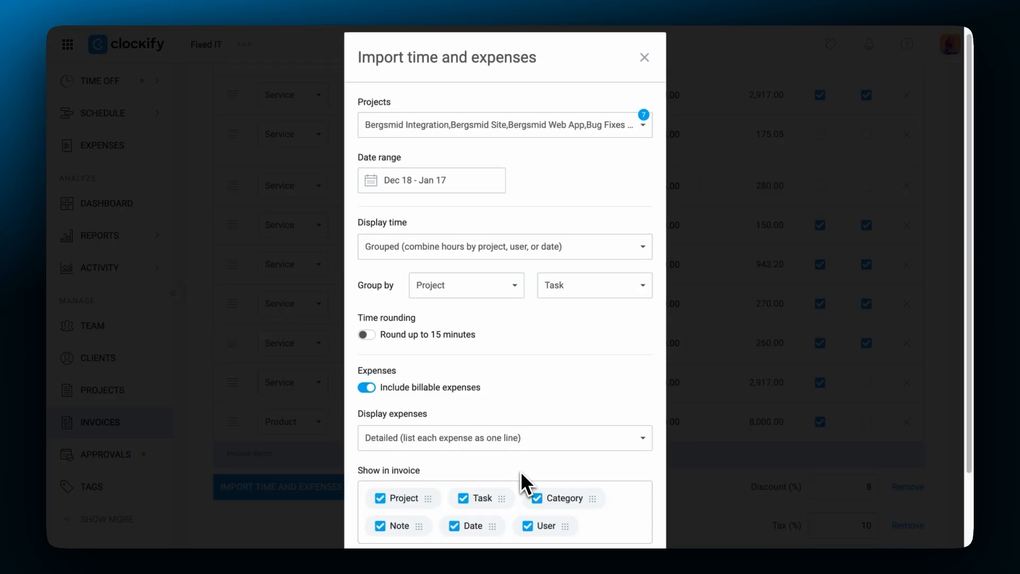
{"action": "scroll", "scroll_direction": "down", "scroll_amount": 3}
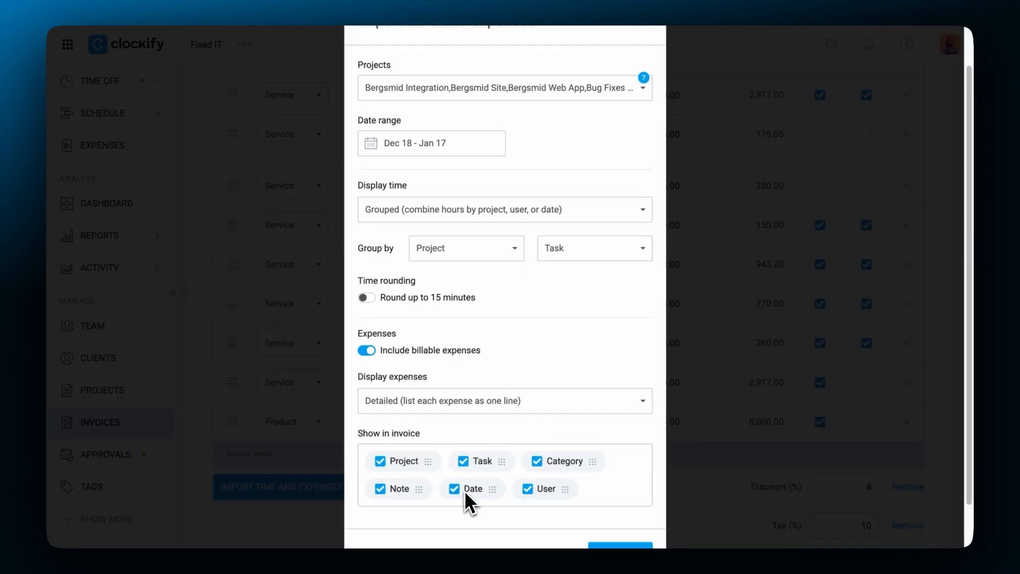
{"action": "left_click", "coordinate": [455, 489]}
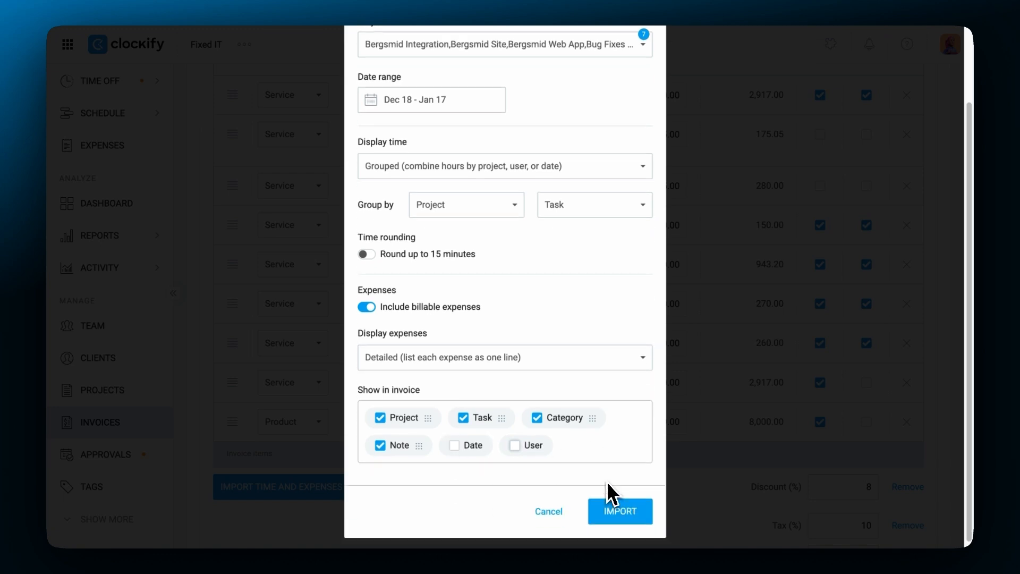
Step: Import the detailed expense lines into Bergsmid Invoice 1
{"action": "left_click", "coordinate": [619, 511]}
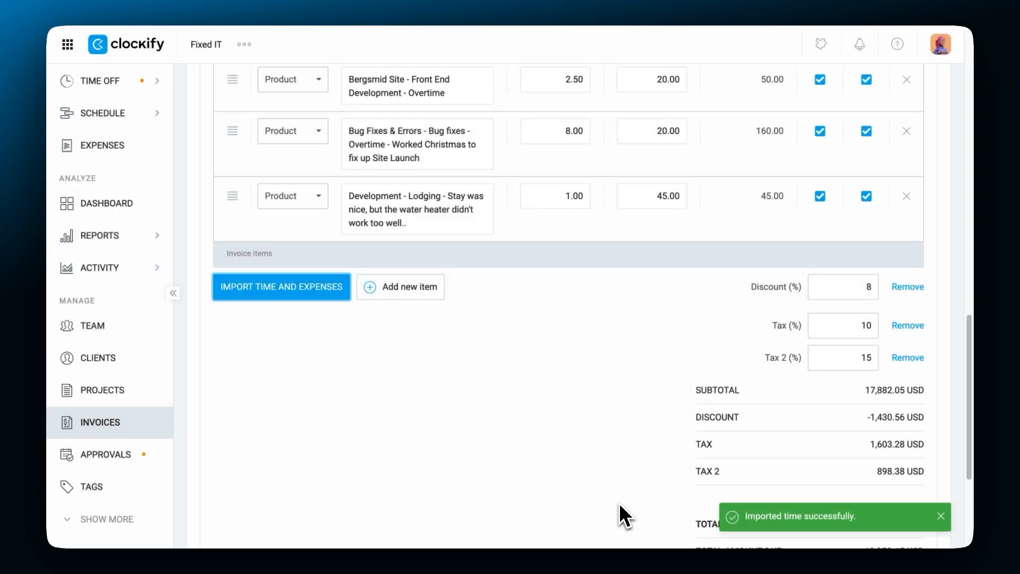
{"action": "scroll", "scroll_direction": "down", "scroll_amount": 3}
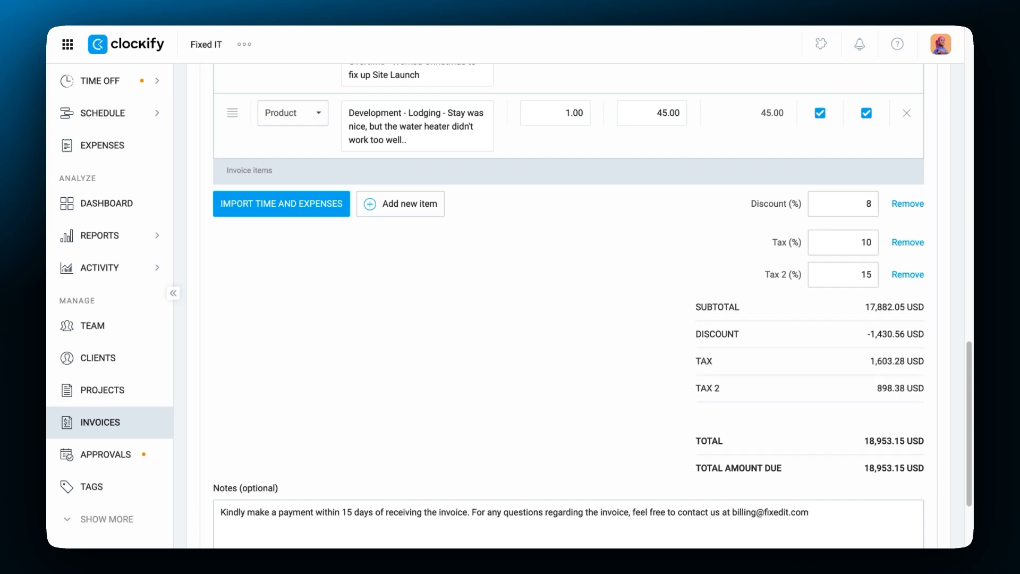
{"action": "scroll", "scroll_direction": "up", "scroll_amount": 3}
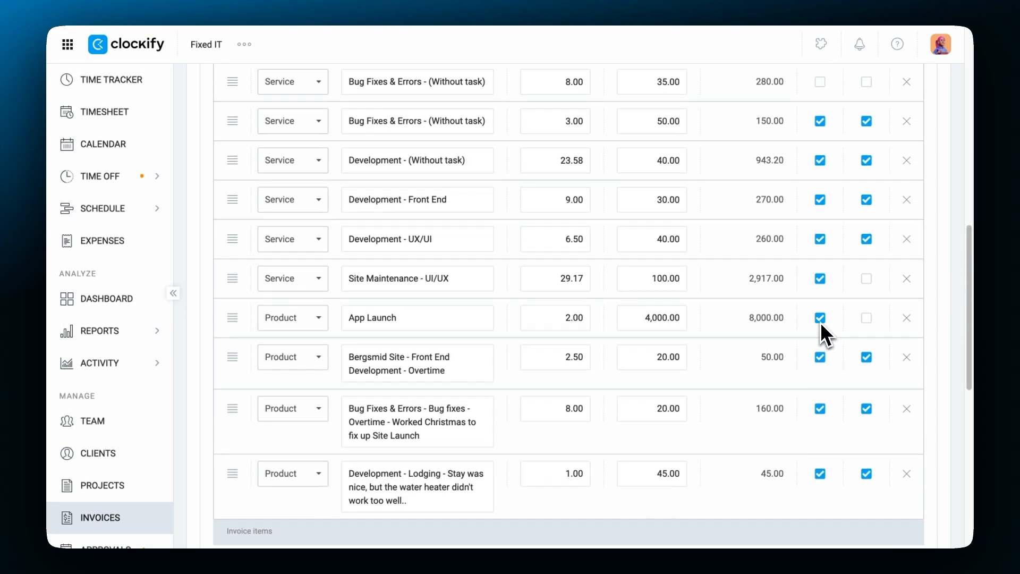
Step: Make the App Launch line untaxed and raise the invoice discount to 12%
{"action": "left_click", "coordinate": [820, 318]}
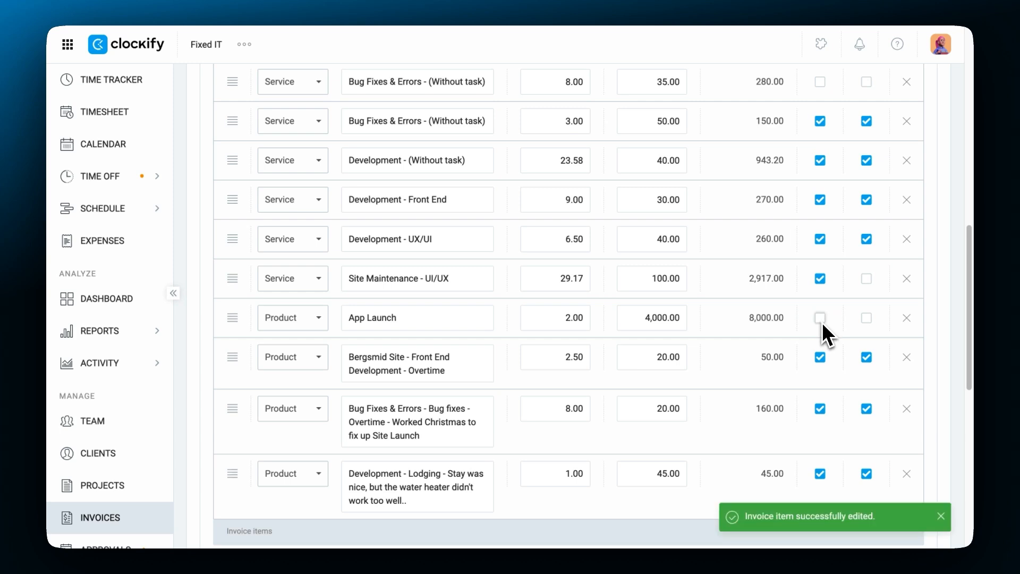
{"action": "scroll", "scroll_direction": "down", "scroll_amount": 3}
{"action": "type", "text": "1"}
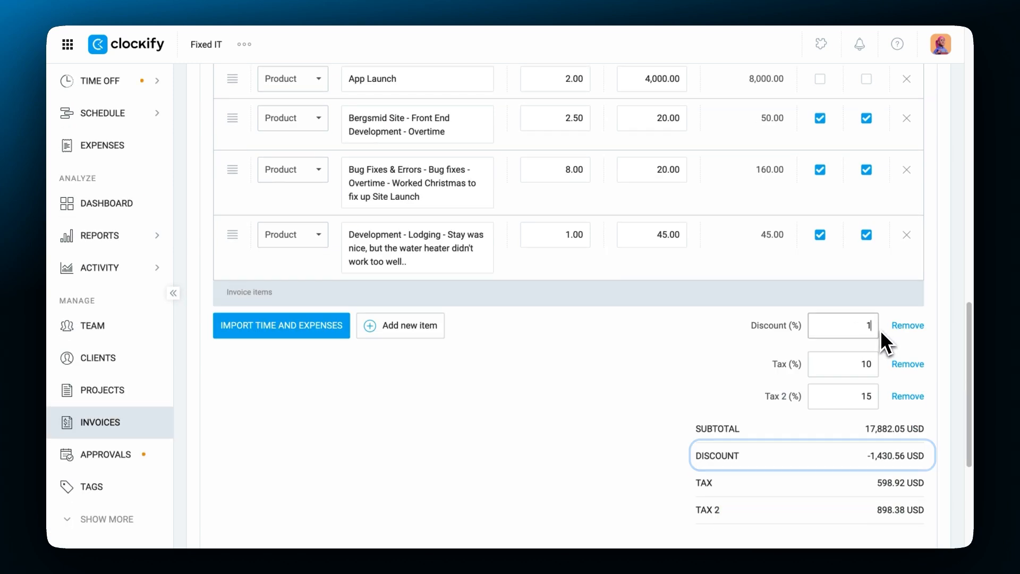
{"action": "type", "text": "2"}
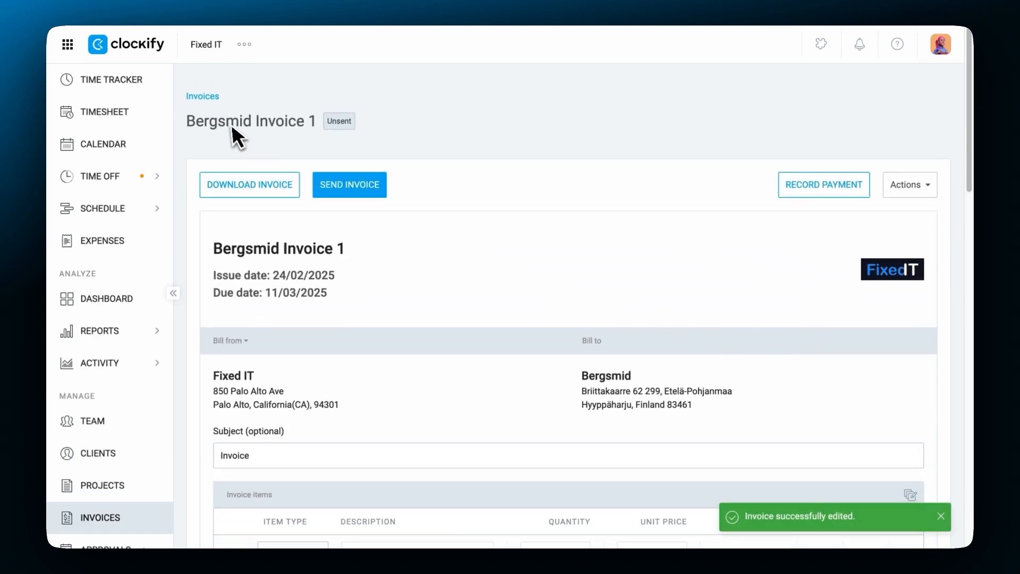
Step: Reopen Bergsmid Invoice 1 from the invoices list
{"action": "left_click", "coordinate": [202, 95]}
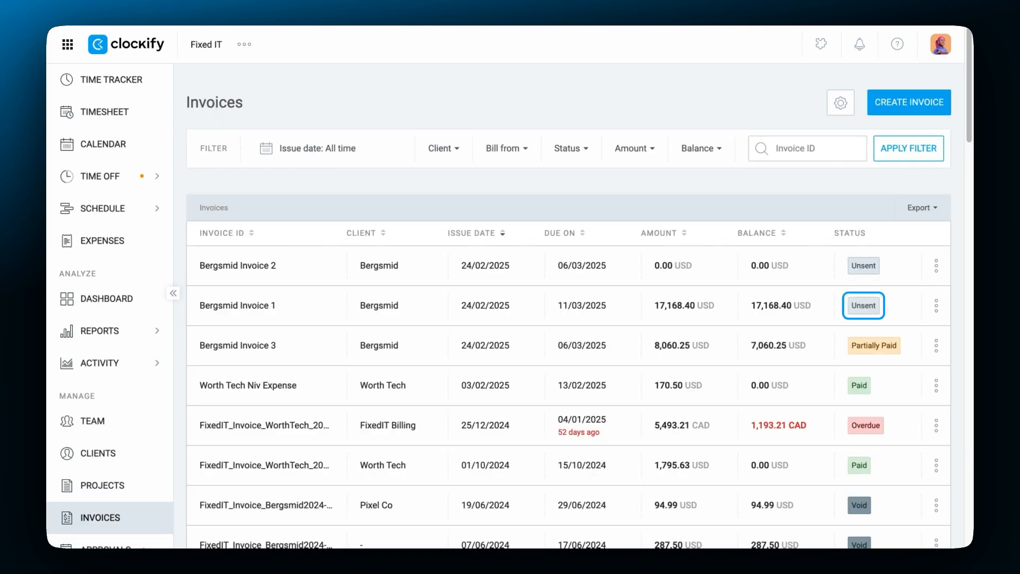
{"action": "mouse_move", "coordinate": [259, 310]}
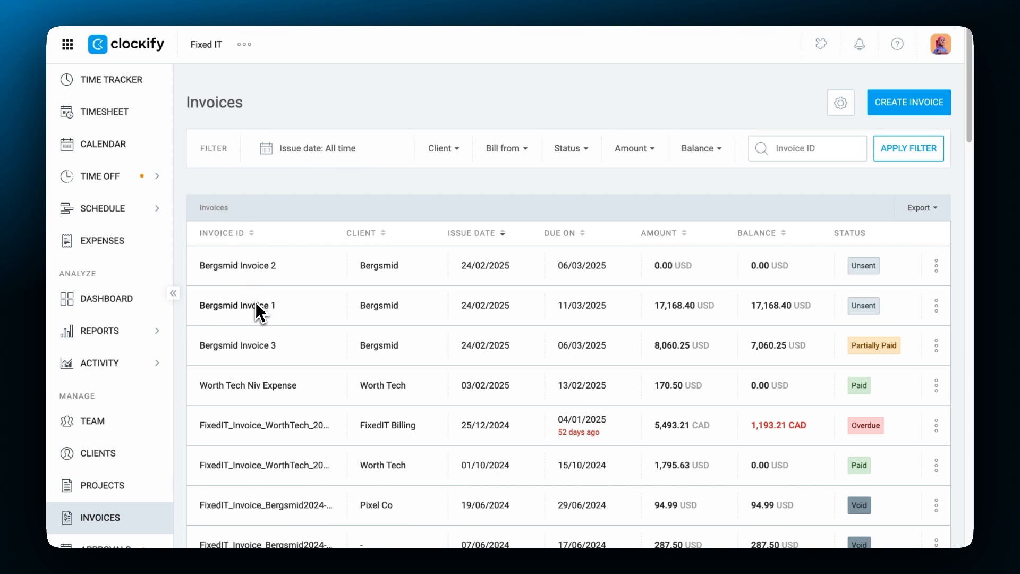
{"action": "left_click", "coordinate": [238, 306]}
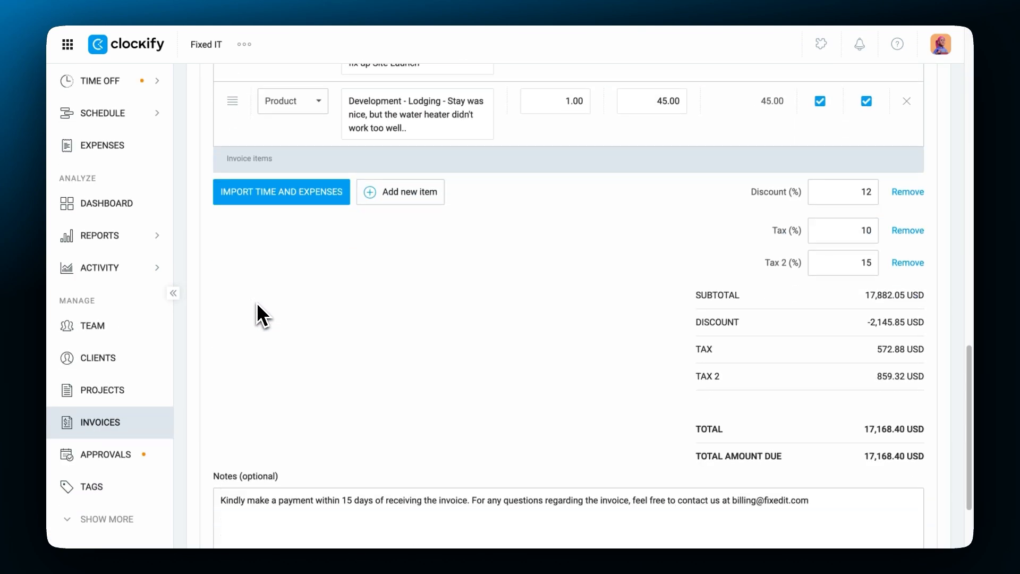
{"action": "scroll", "scroll_direction": "down", "scroll_amount": 3}
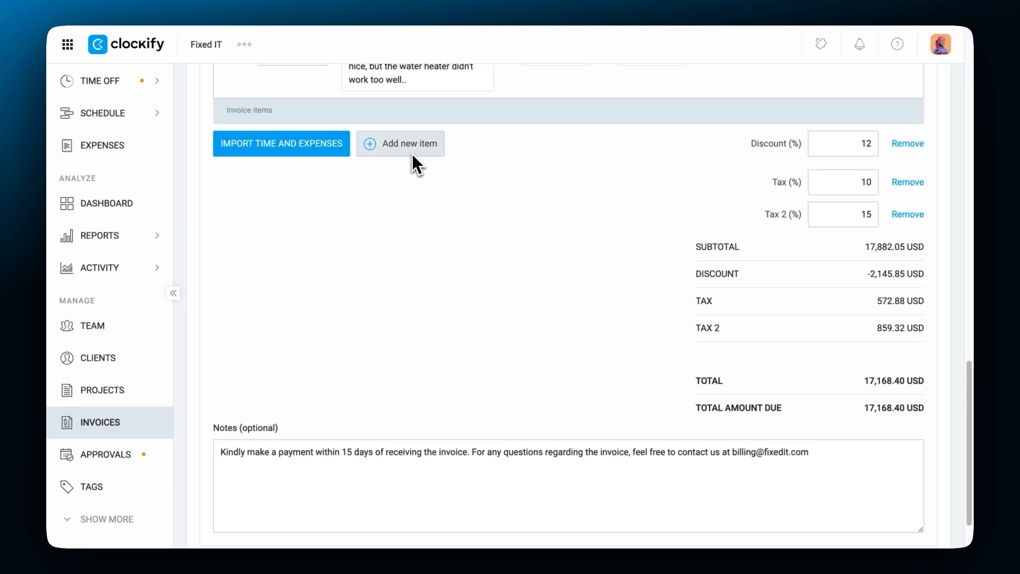
Step: Add a new Product line item described as 'App Launch'
{"action": "left_click", "coordinate": [401, 143]}
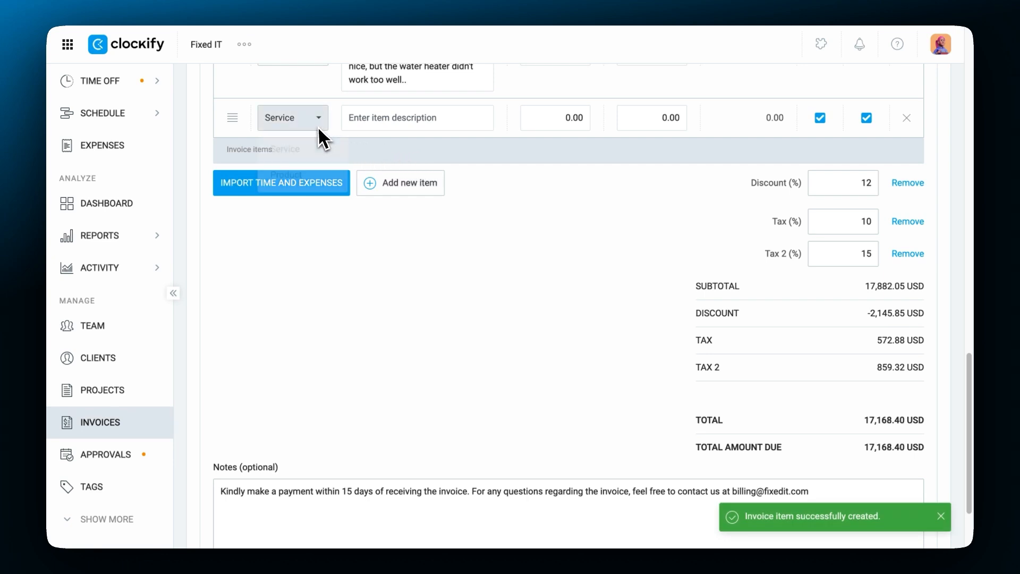
{"action": "left_click", "coordinate": [284, 173]}
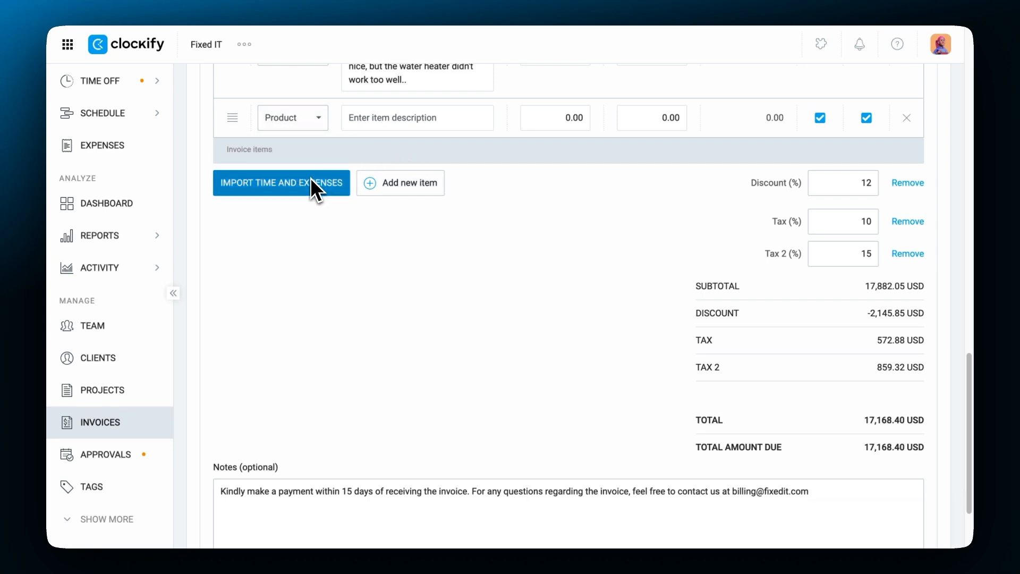
{"action": "type", "text": "App"}
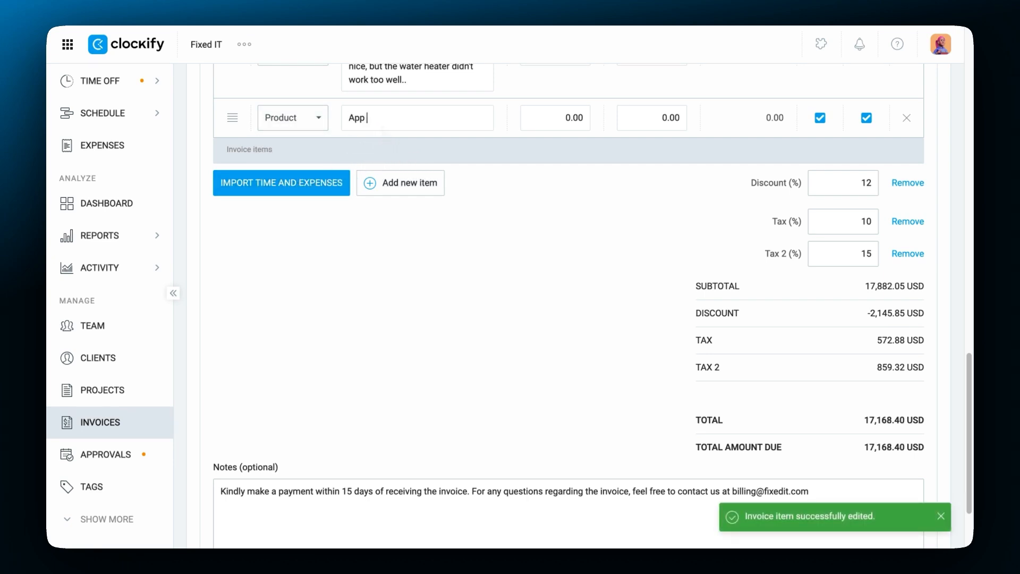
{"action": "type", "text": "Launch"}
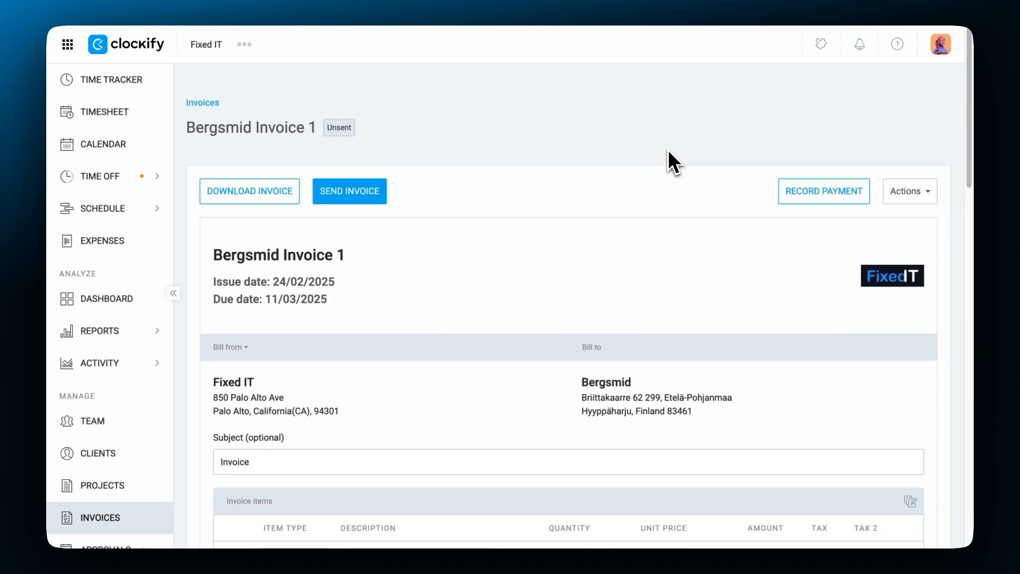
Step: Email Bergsmid Invoice 1 with the PDF, expense report and a copy, then return to Invoices
{"action": "left_click", "coordinate": [350, 191]}
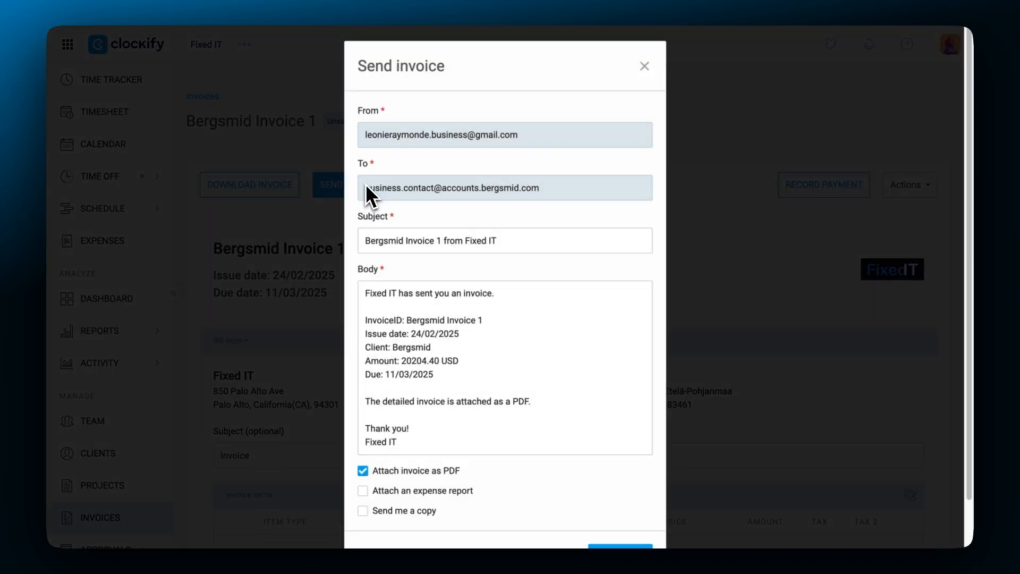
{"action": "mouse_move", "coordinate": [526, 229]}
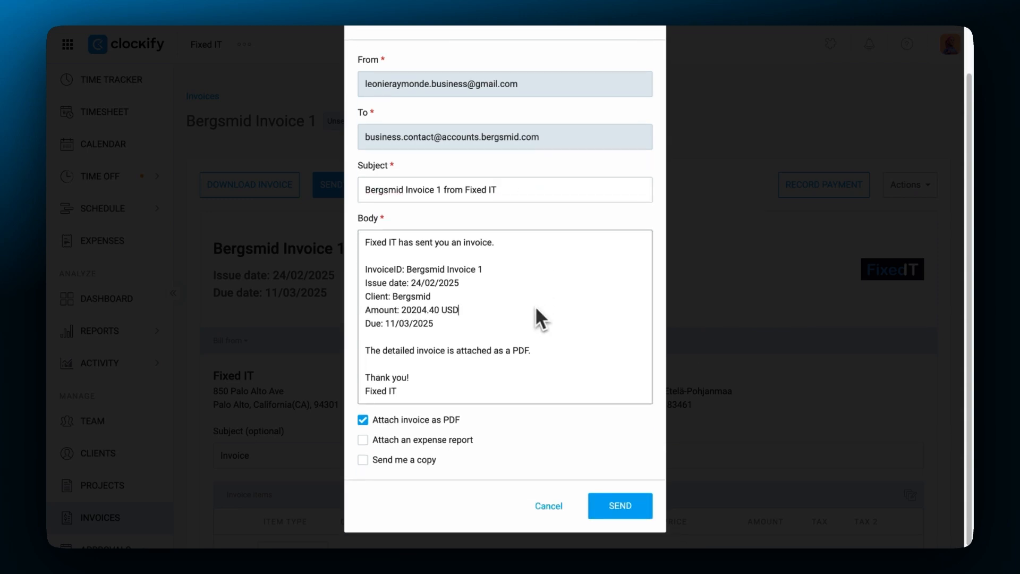
{"action": "mouse_move", "coordinate": [369, 454]}
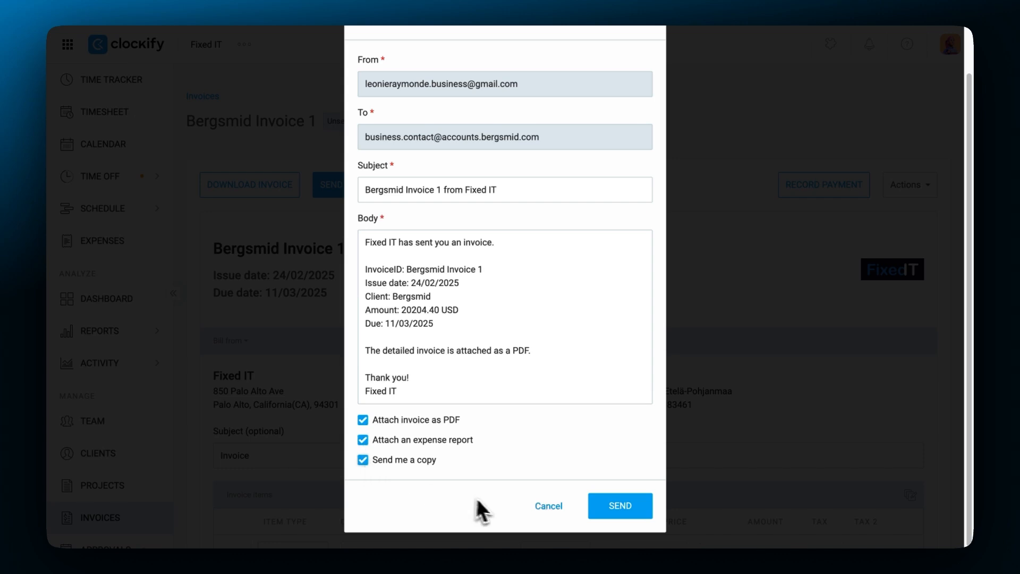
{"action": "left_click", "coordinate": [548, 506]}
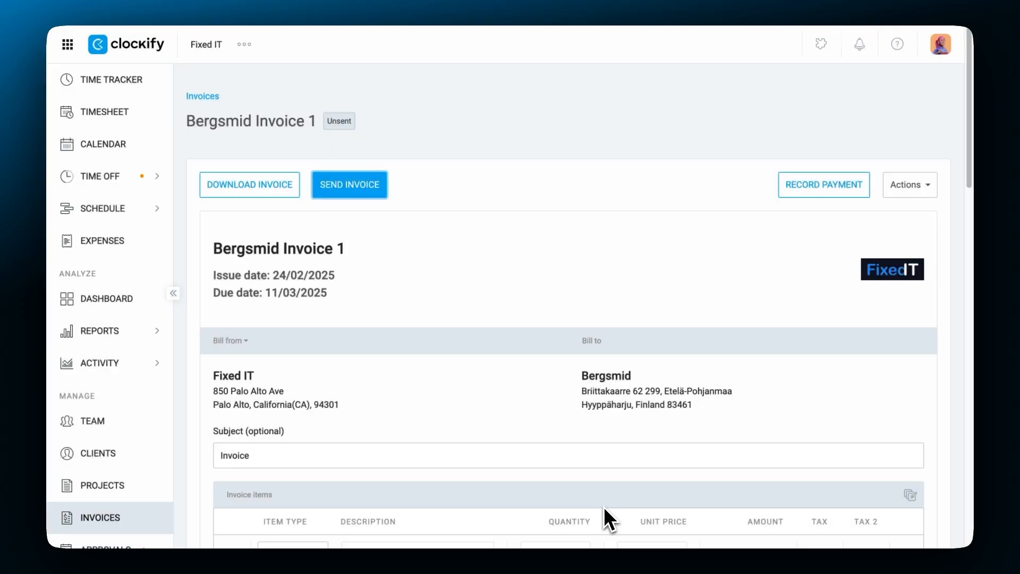
{"action": "left_click", "coordinate": [348, 185]}
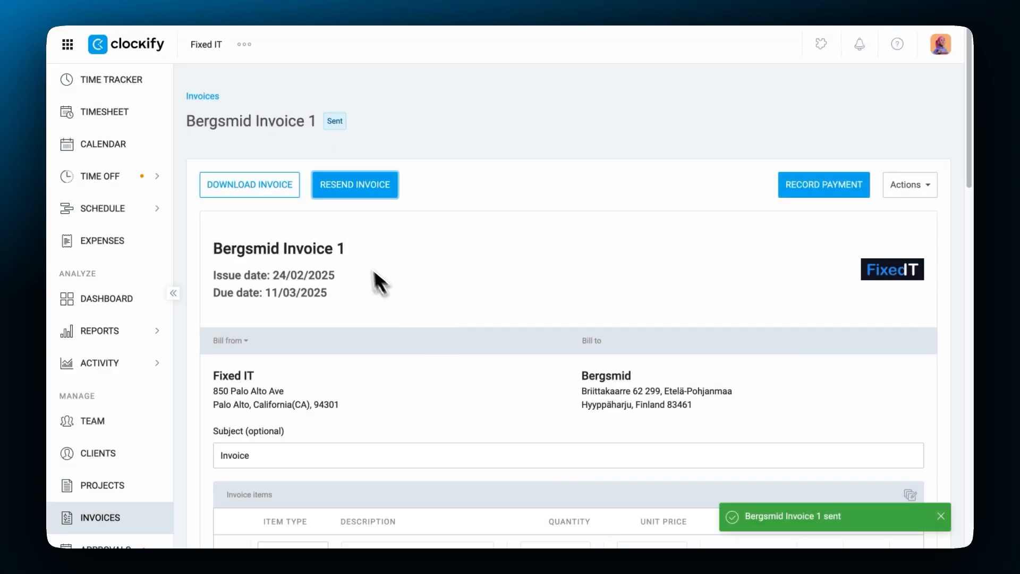
{"action": "left_click", "coordinate": [203, 95]}
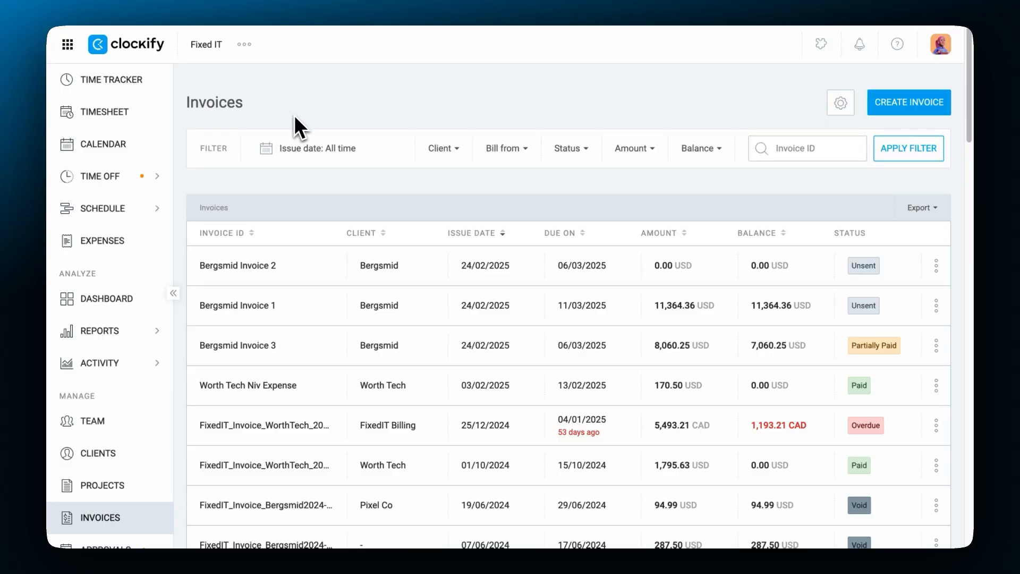
Step: Add a new invoice item type named 'Output' in the invoice settings
{"action": "left_click", "coordinate": [841, 102]}
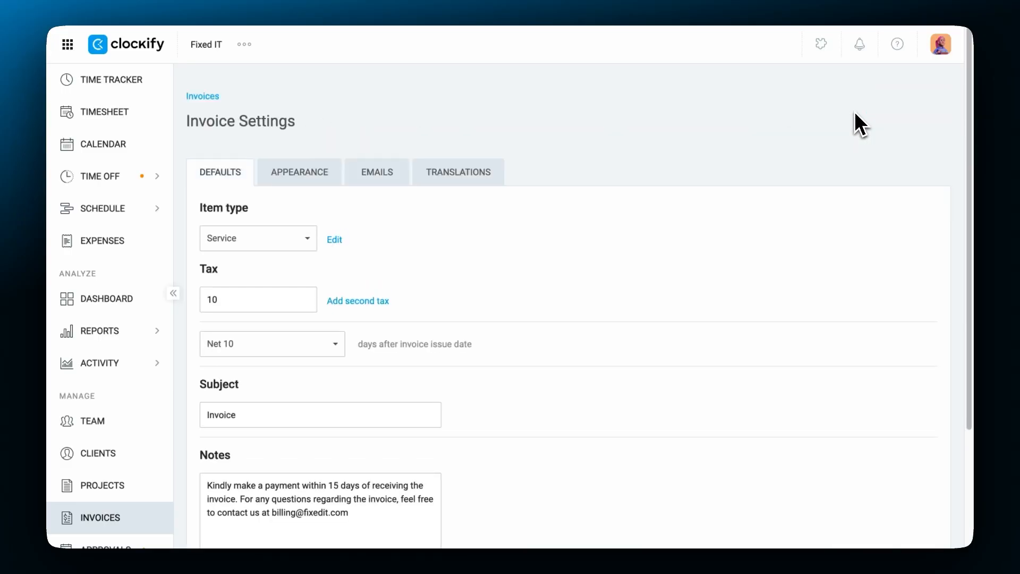
{"action": "scroll", "scroll_direction": "down", "scroll_amount": 3}
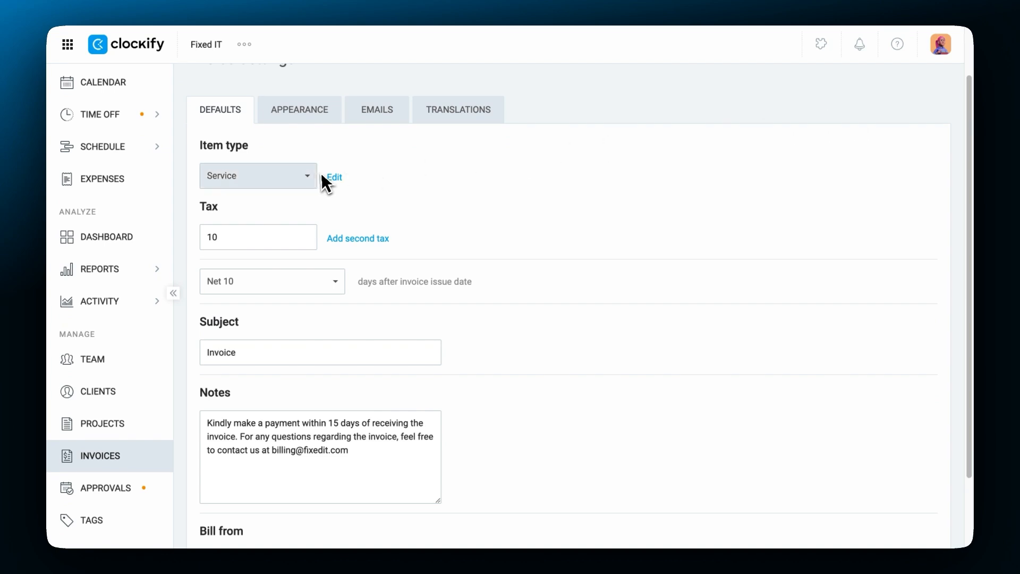
{"action": "left_click", "coordinate": [334, 177]}
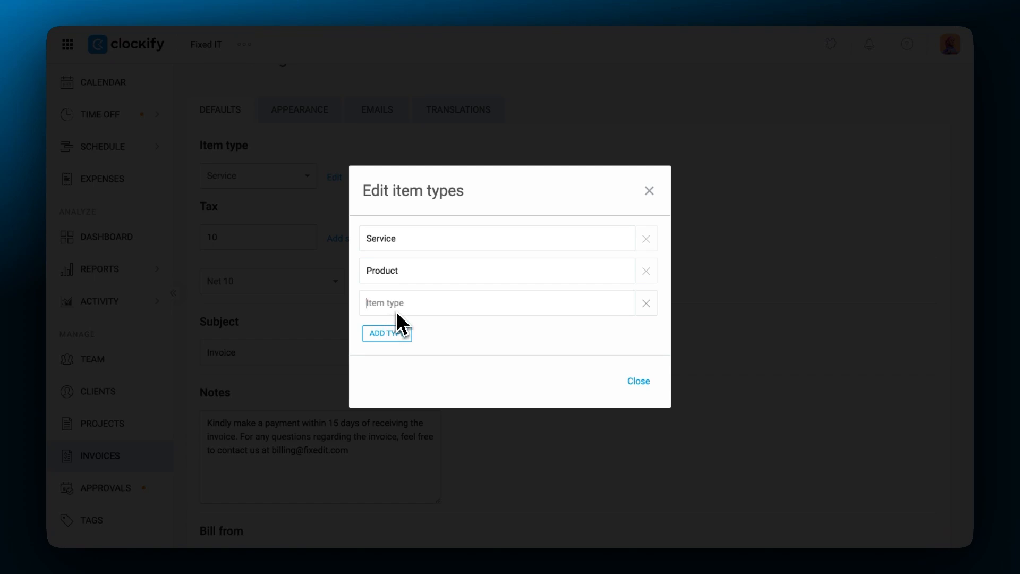
{"action": "type", "text": "Output"}
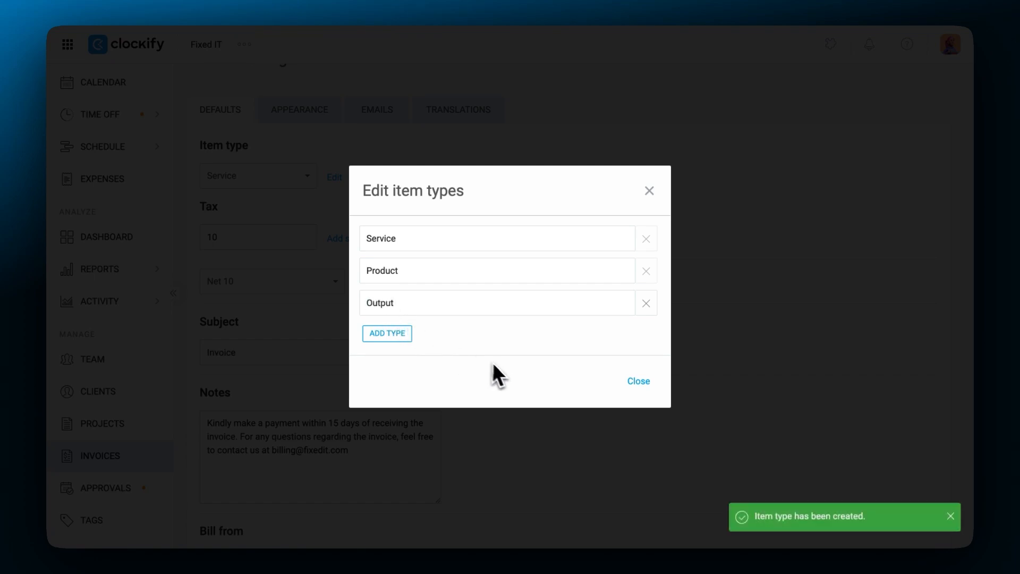
{"action": "left_click", "coordinate": [638, 381]}
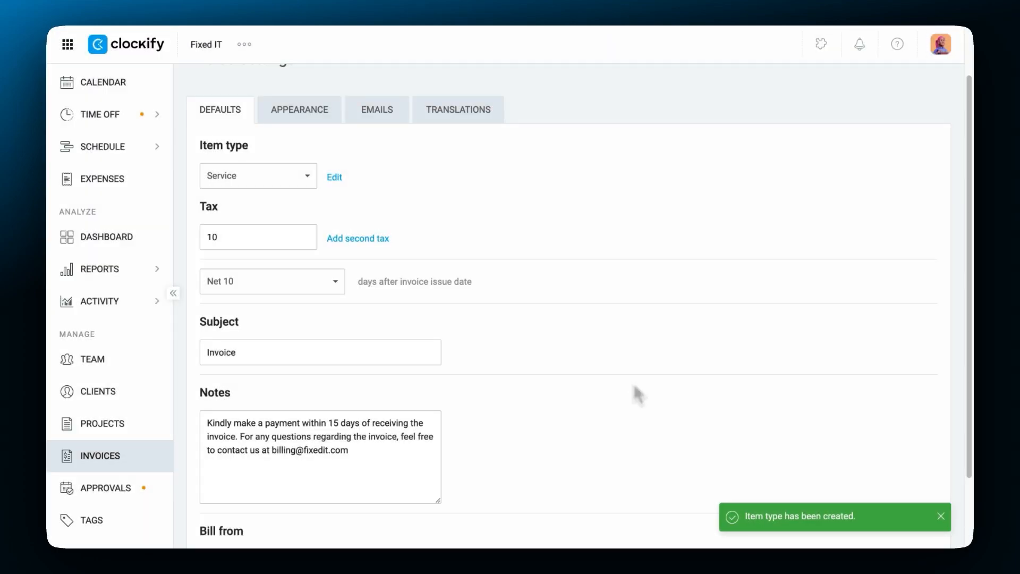
Step: Check that Output is offered in an invoice line's item type list
{"action": "left_click", "coordinate": [291, 192]}
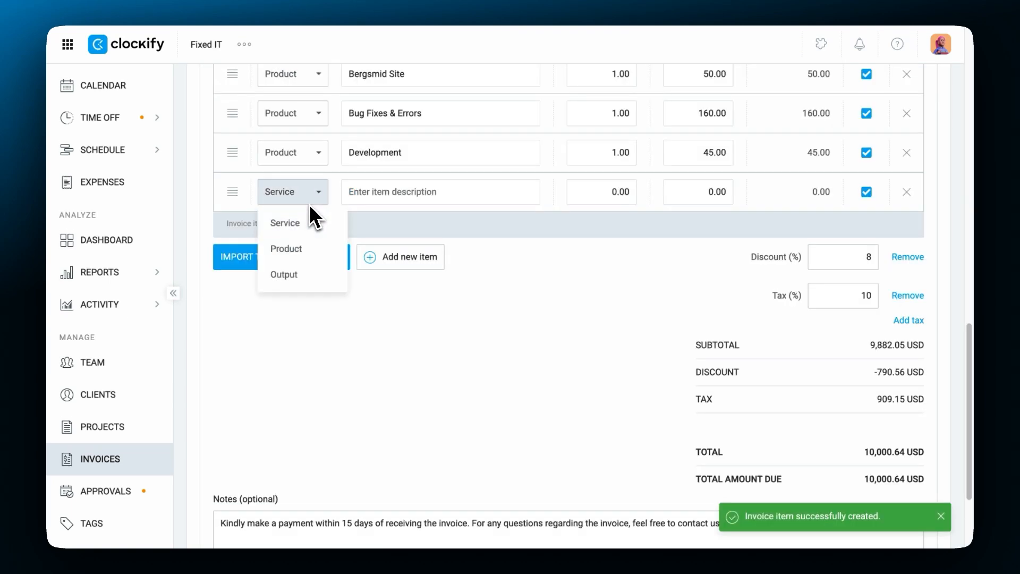
{"action": "left_click", "coordinate": [284, 274]}
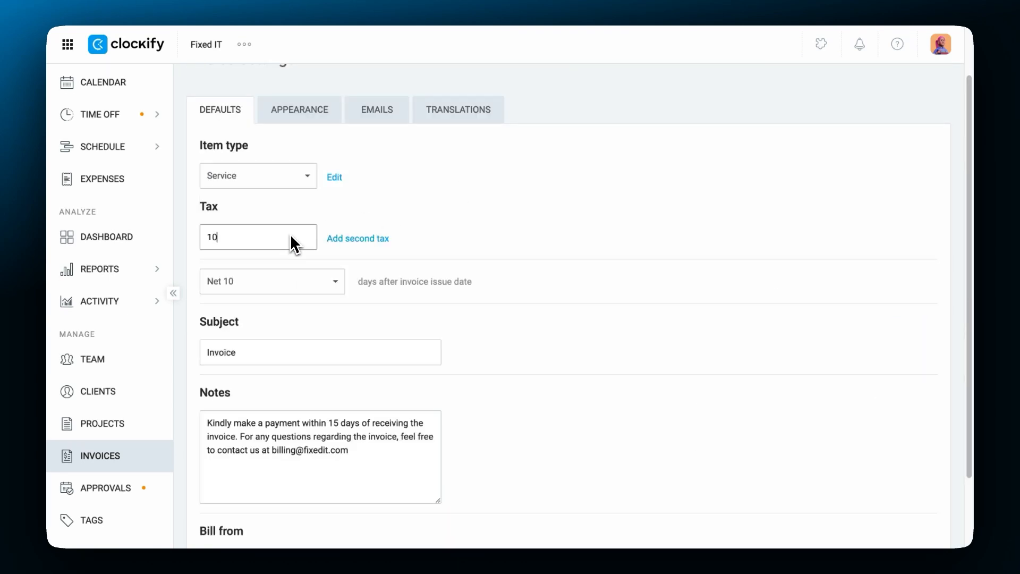
Step: Set defaults to 8% tax, a compound 10% second tax and Net 15 due terms
{"action": "type", "text": "8"}
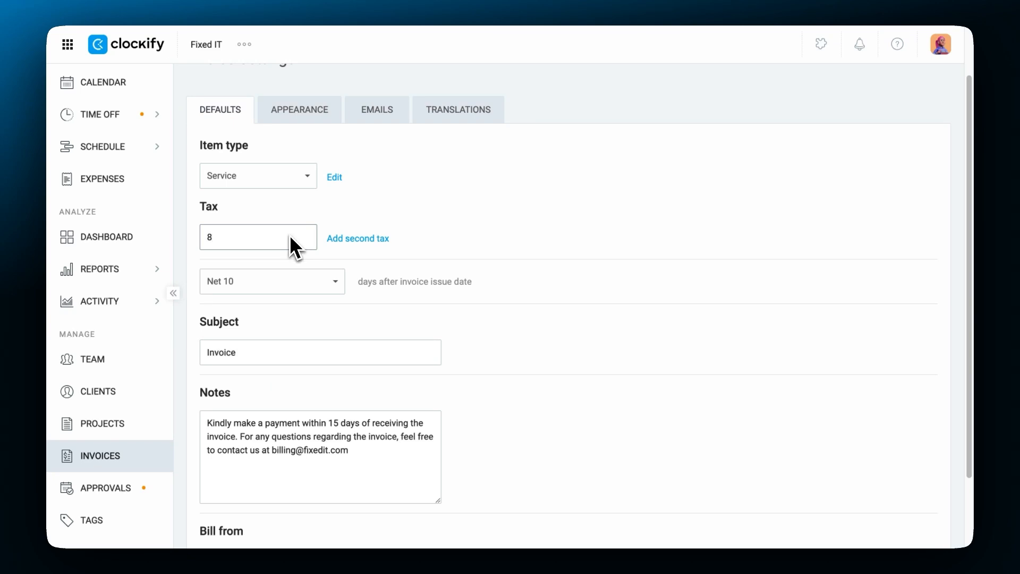
{"action": "left_click", "coordinate": [357, 238]}
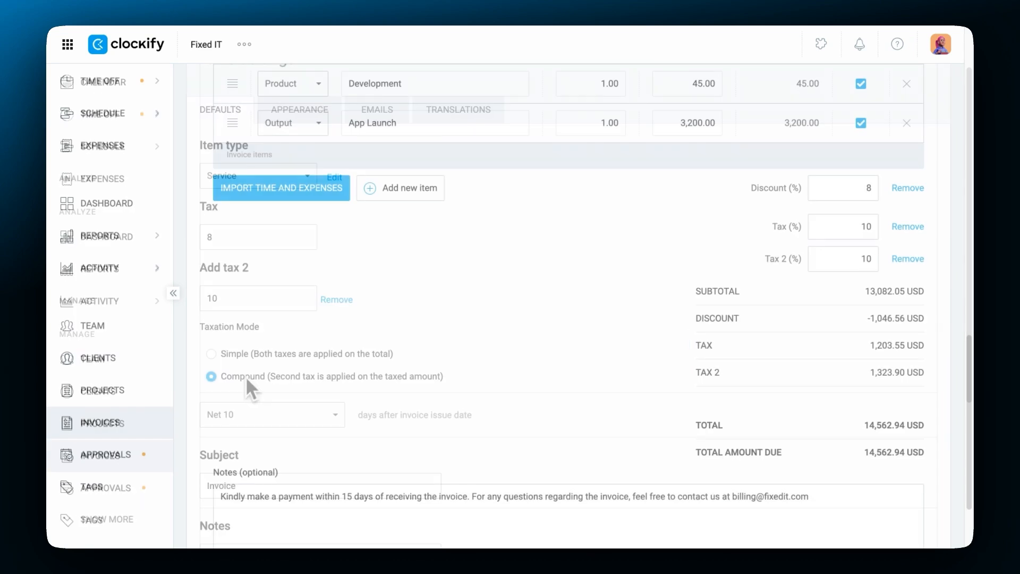
{"action": "left_click", "coordinate": [272, 415]}
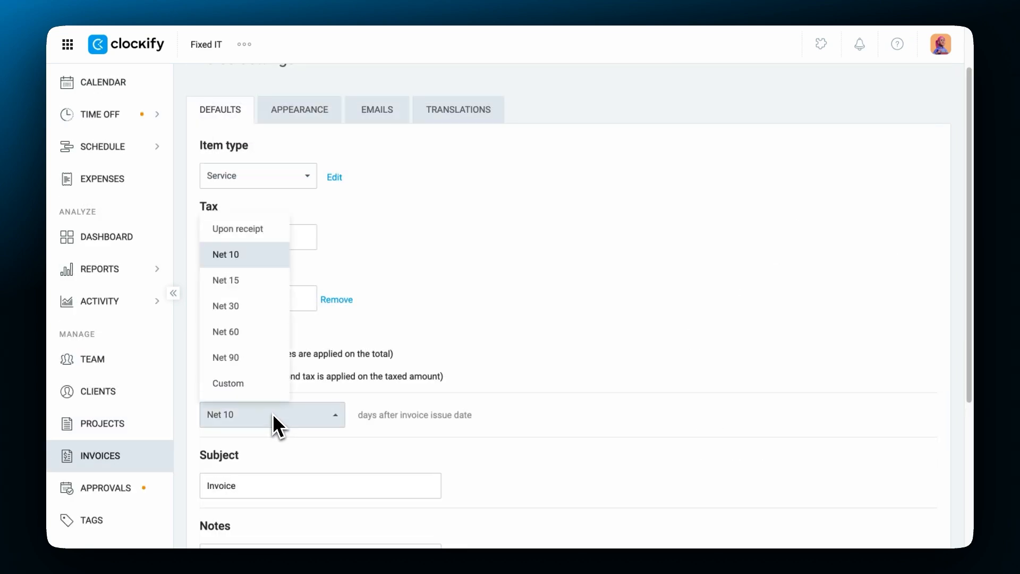
{"action": "left_click", "coordinate": [225, 280]}
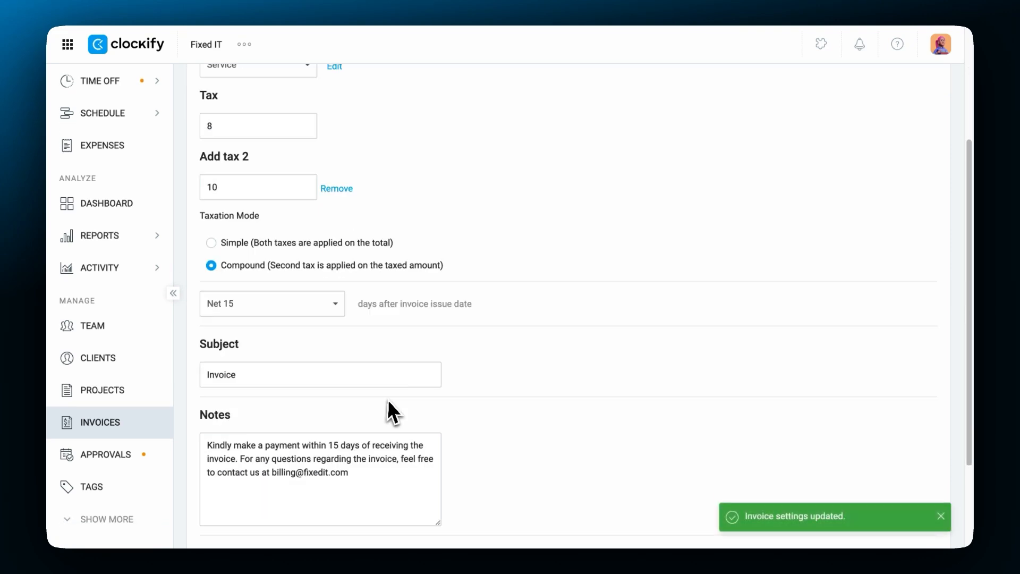
{"action": "scroll", "scroll_direction": "down", "scroll_amount": 3}
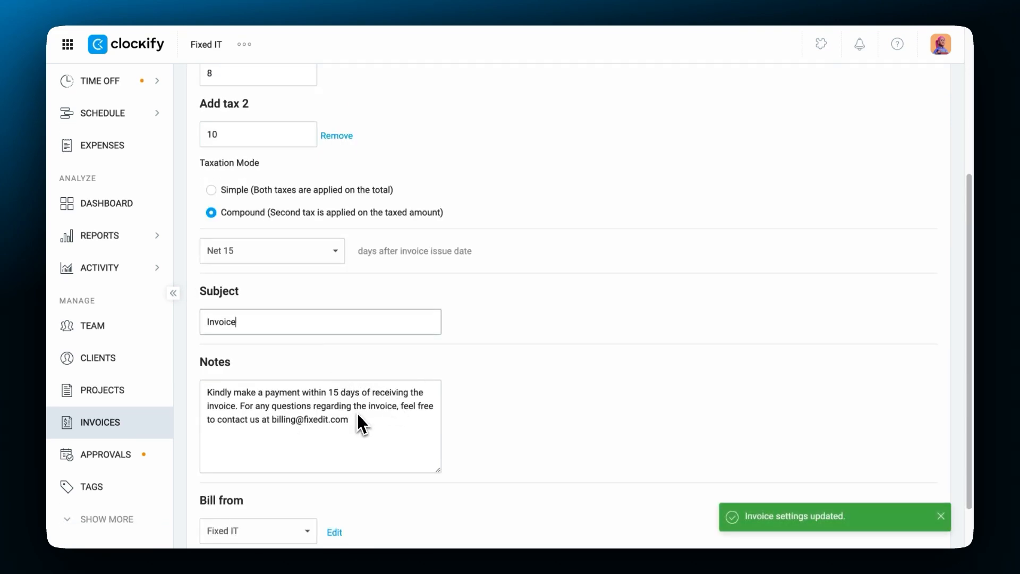
{"action": "scroll", "scroll_direction": "down", "scroll_amount": 3}
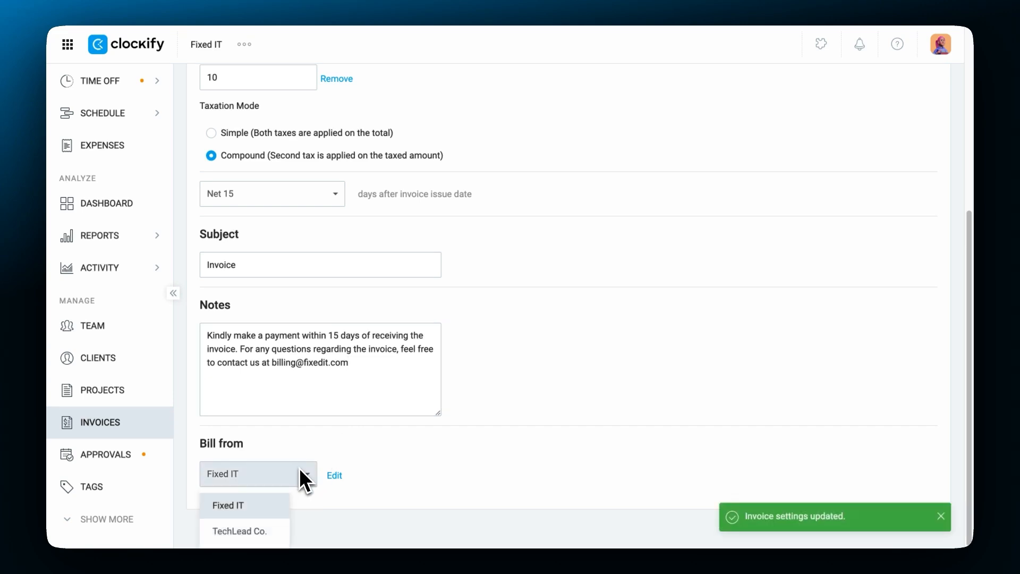
Step: Save the Fixed IT and TechLead Co. bill-from company details and close Companies
{"action": "left_click", "coordinate": [334, 476]}
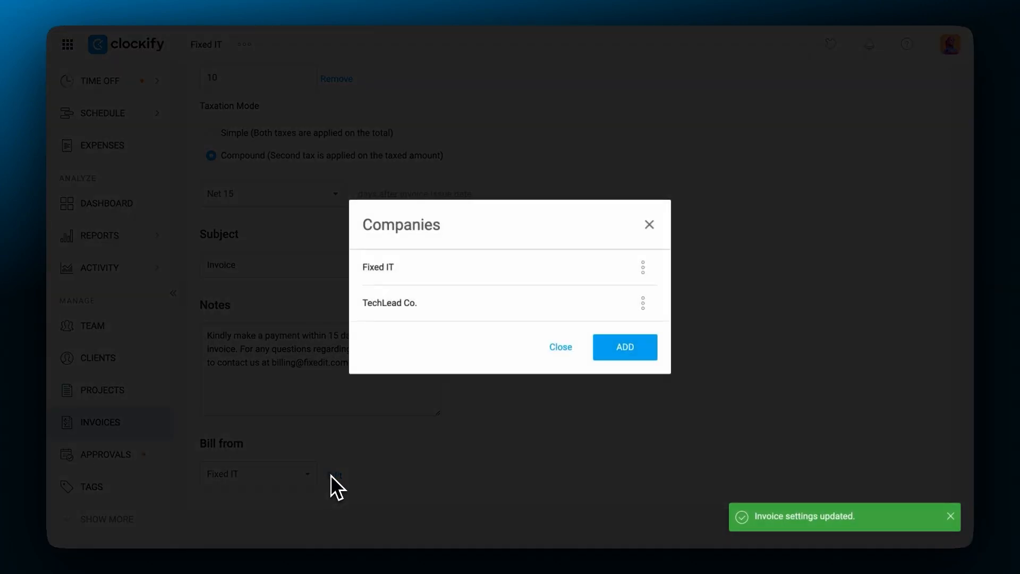
{"action": "left_click", "coordinate": [642, 267]}
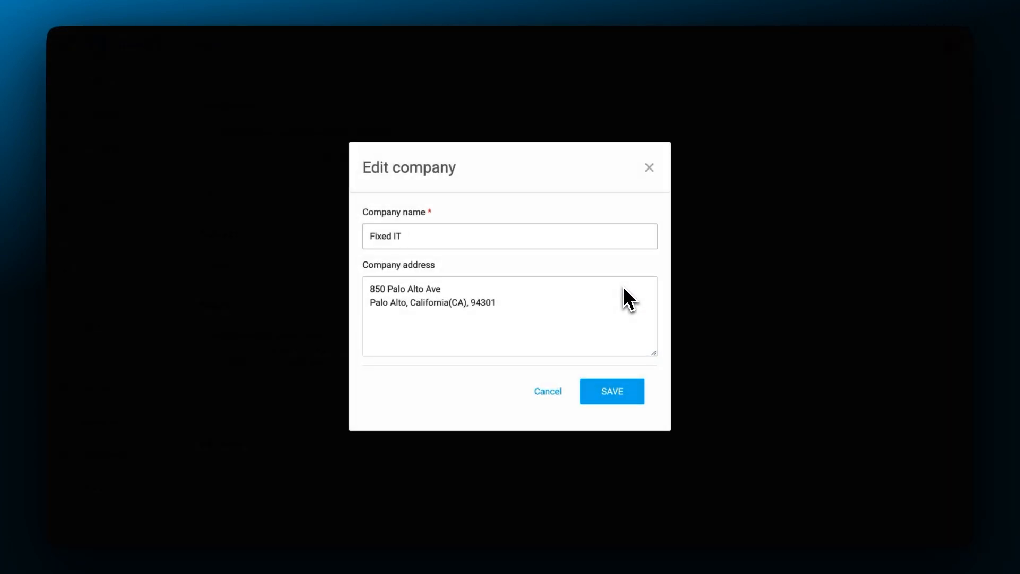
{"action": "left_click", "coordinate": [610, 391]}
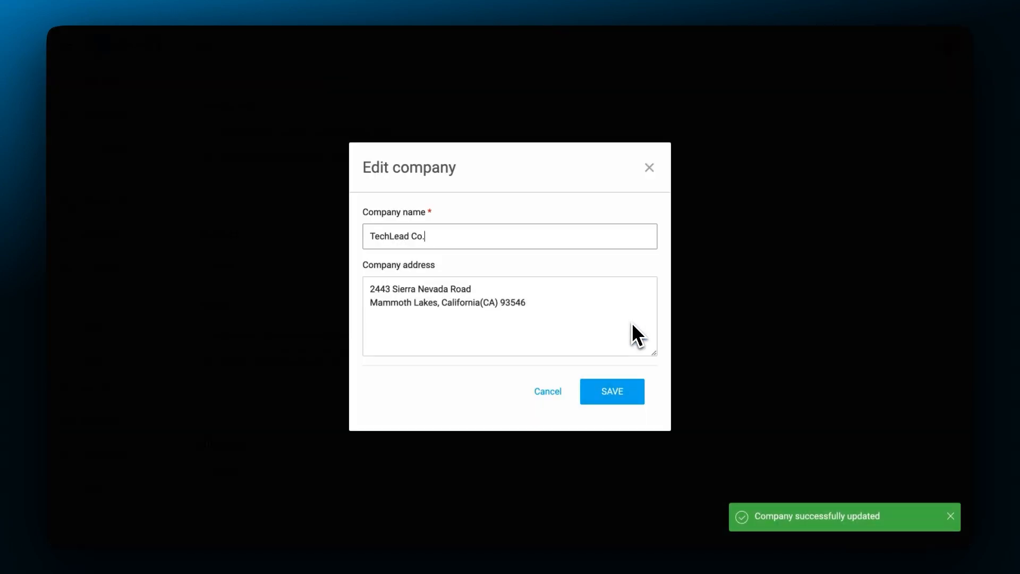
{"action": "left_click", "coordinate": [611, 391]}
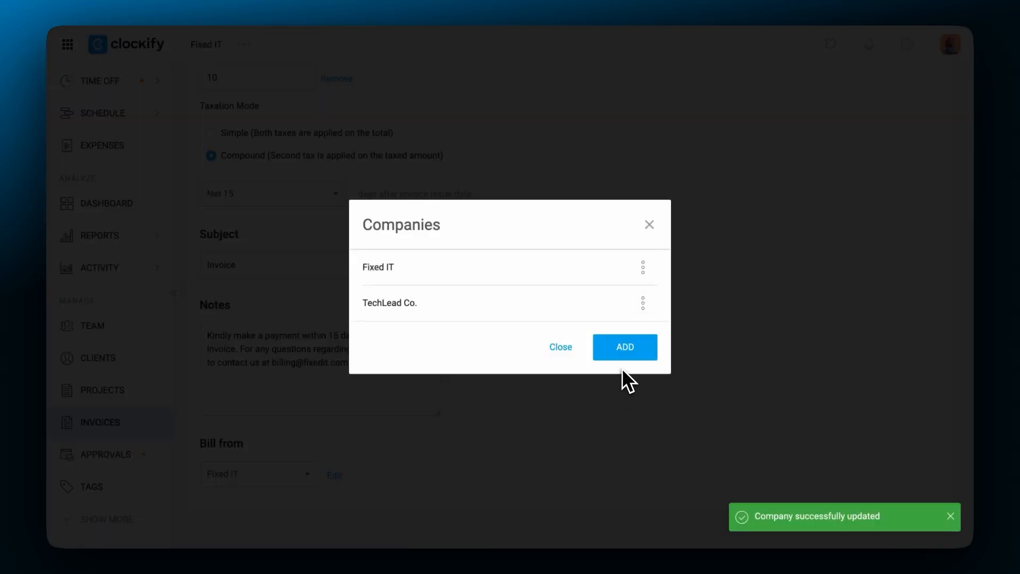
{"action": "left_click", "coordinate": [560, 347]}
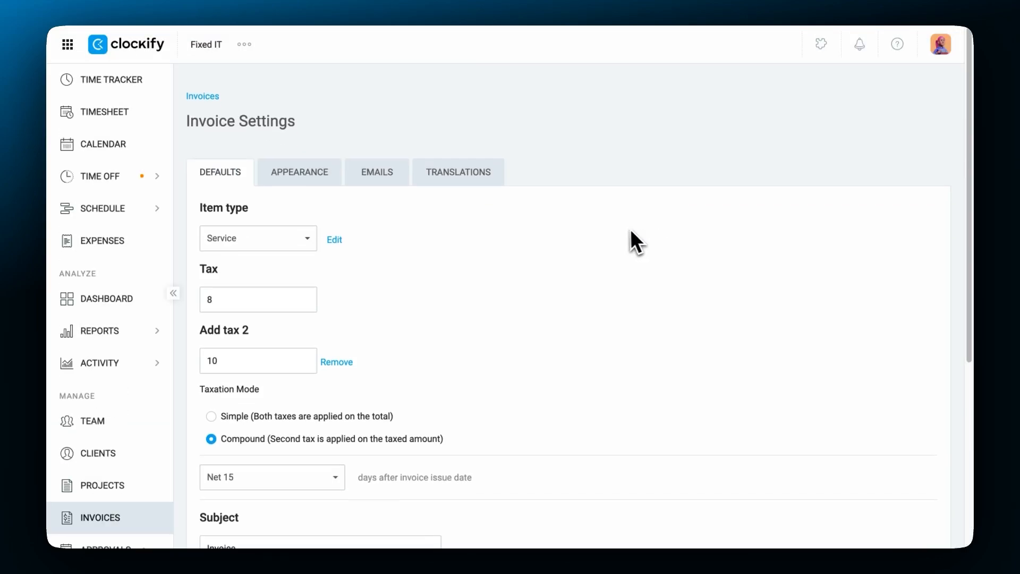
Step: Review the PDF appearance settings, then view the invoice email parameters
{"action": "left_click", "coordinate": [299, 172]}
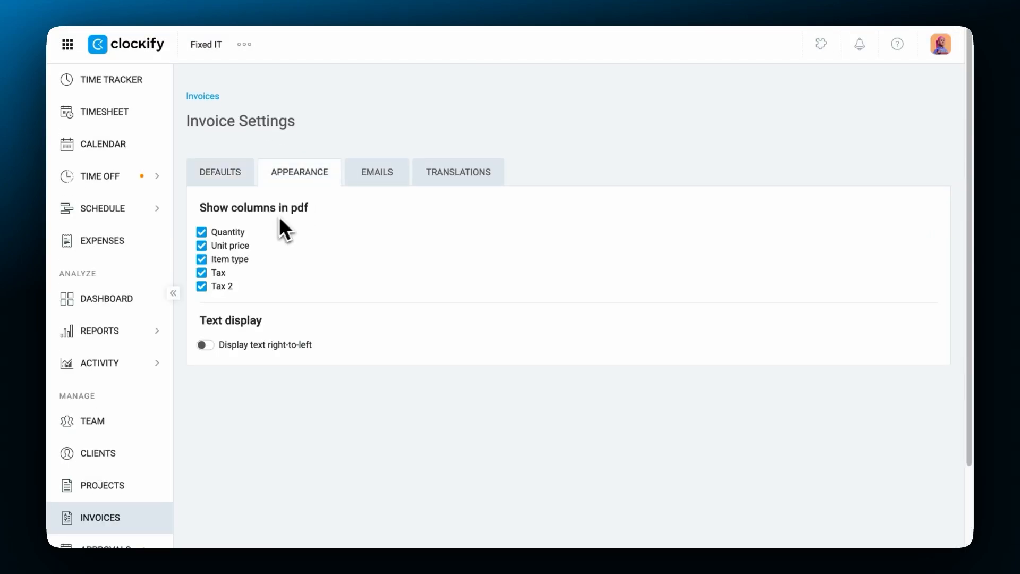
{"action": "left_click", "coordinate": [201, 259]}
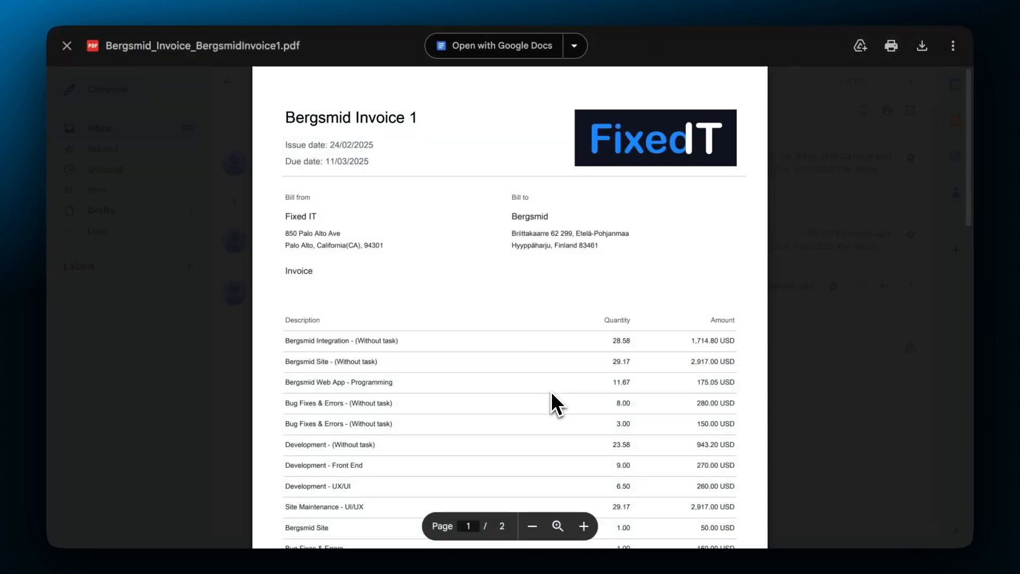
{"action": "scroll", "scroll_direction": "down", "scroll_amount": 3}
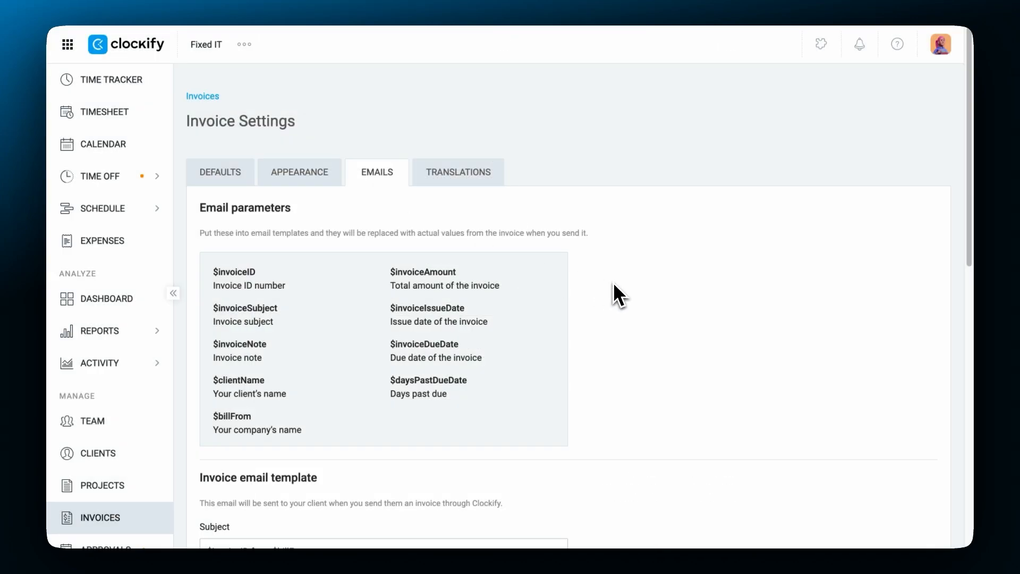
Step: Scroll through the invoice and reminder email templates, then show the Translations settings
{"action": "scroll", "scroll_direction": "down", "scroll_amount": 3}
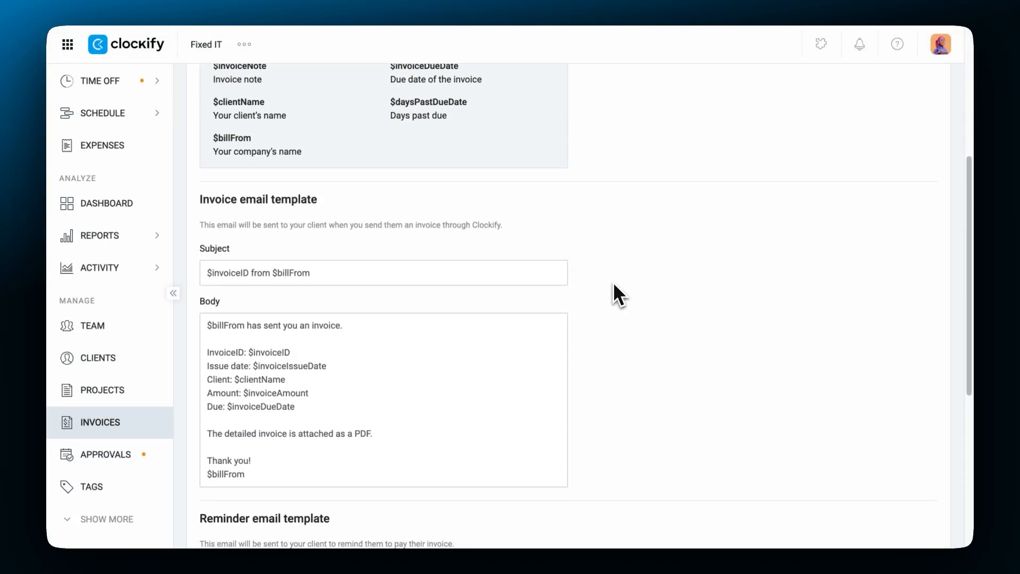
{"action": "scroll", "scroll_direction": "down", "scroll_amount": 3}
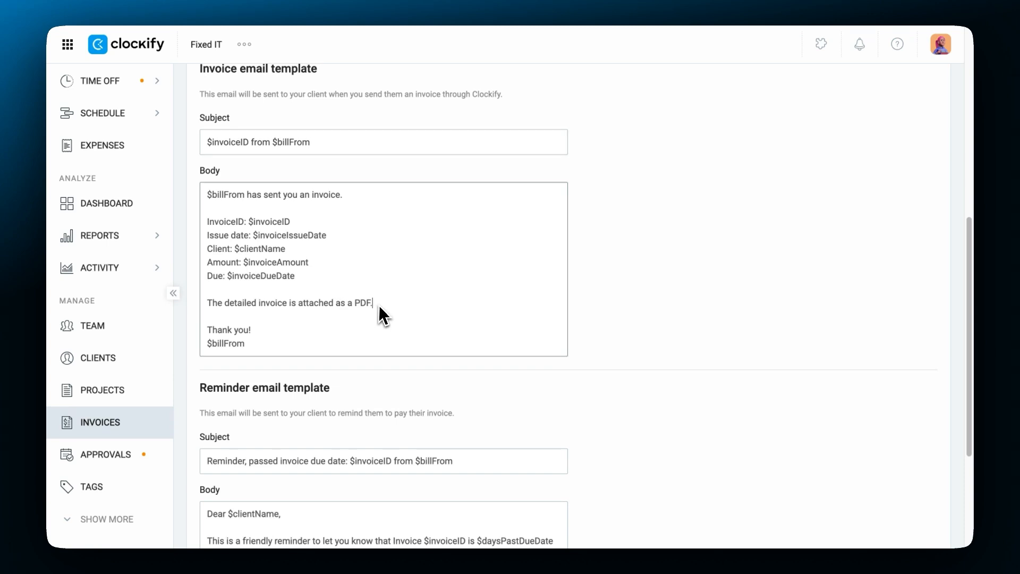
{"action": "scroll", "scroll_direction": "down", "scroll_amount": 3}
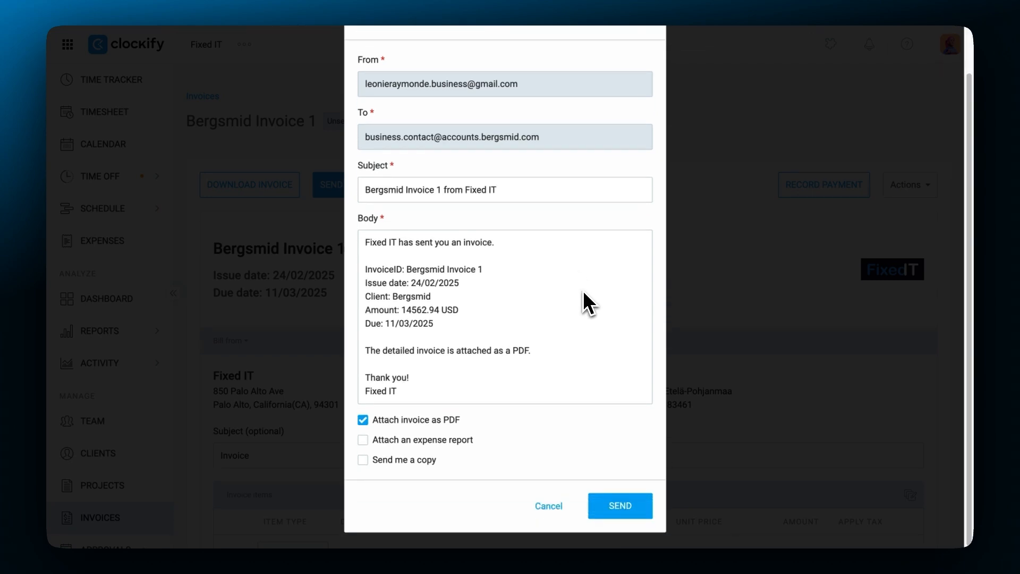
{"action": "left_click", "coordinate": [548, 507]}
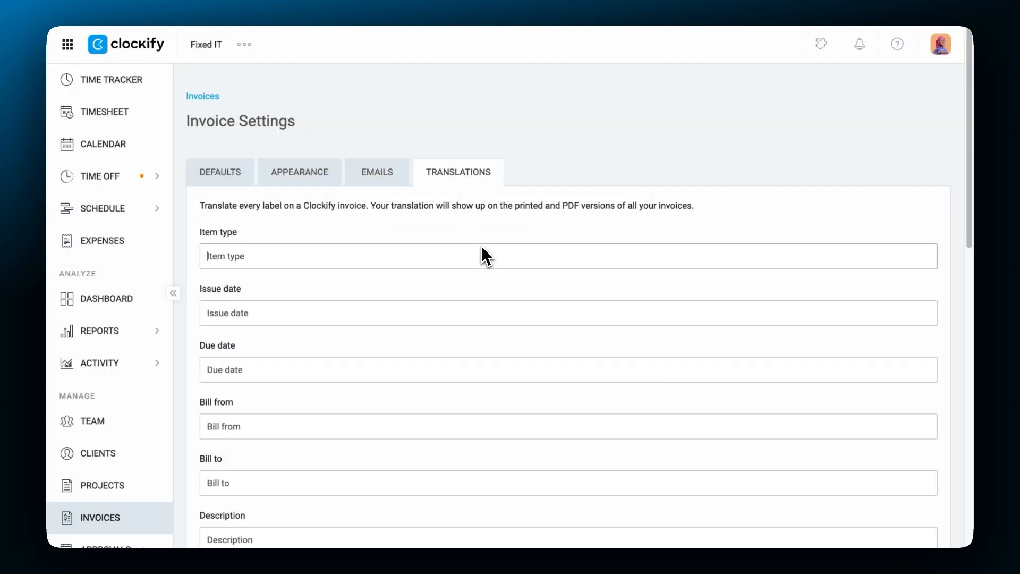
Step: Translate the Tax invoice label as 'VAT'
{"action": "scroll", "scroll_direction": "down", "scroll_amount": 3}
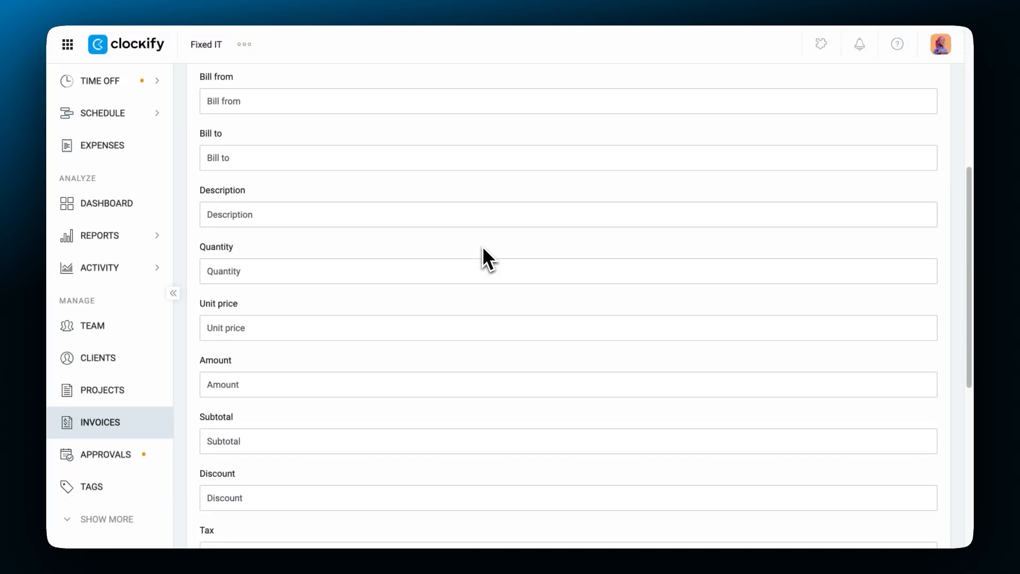
{"action": "scroll", "scroll_direction": "down", "scroll_amount": 3}
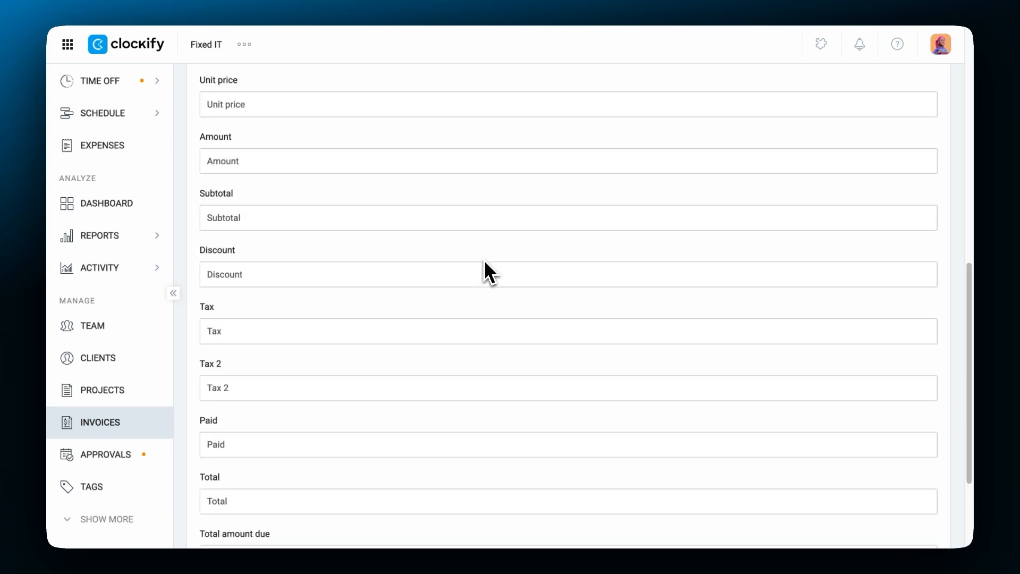
{"action": "type", "text": "VAT"}
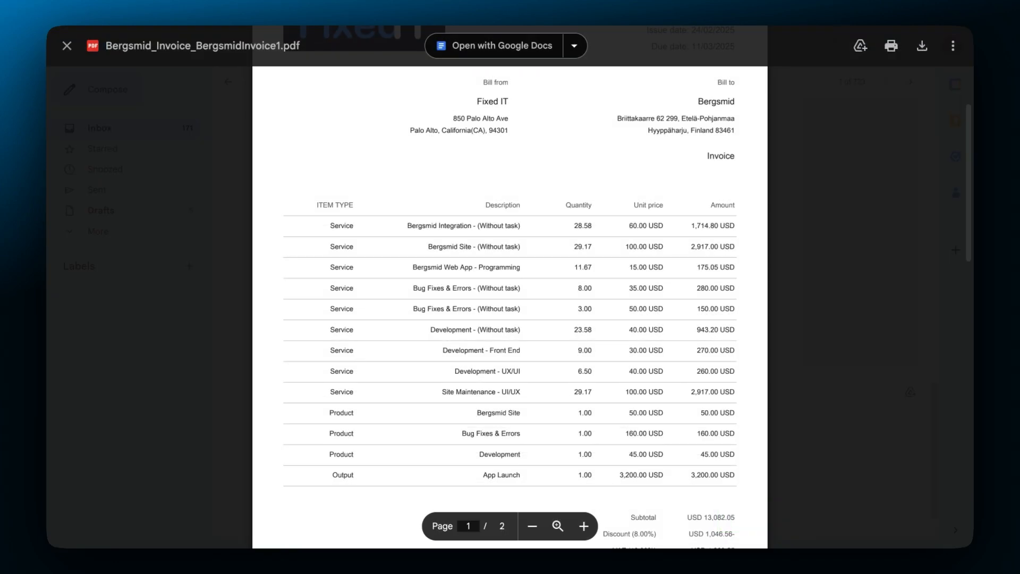
{"action": "scroll", "scroll_direction": "down", "scroll_amount": 3}
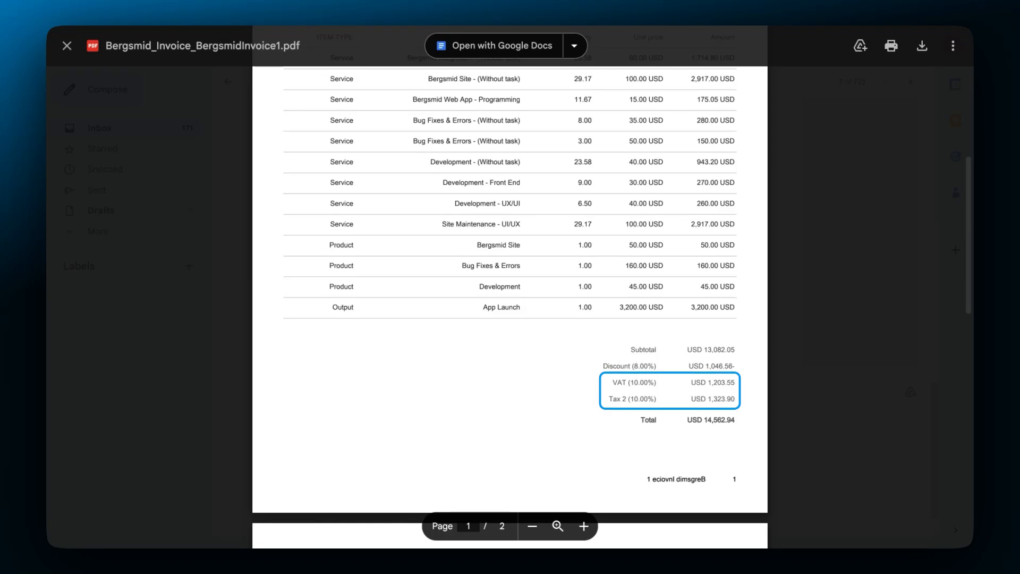